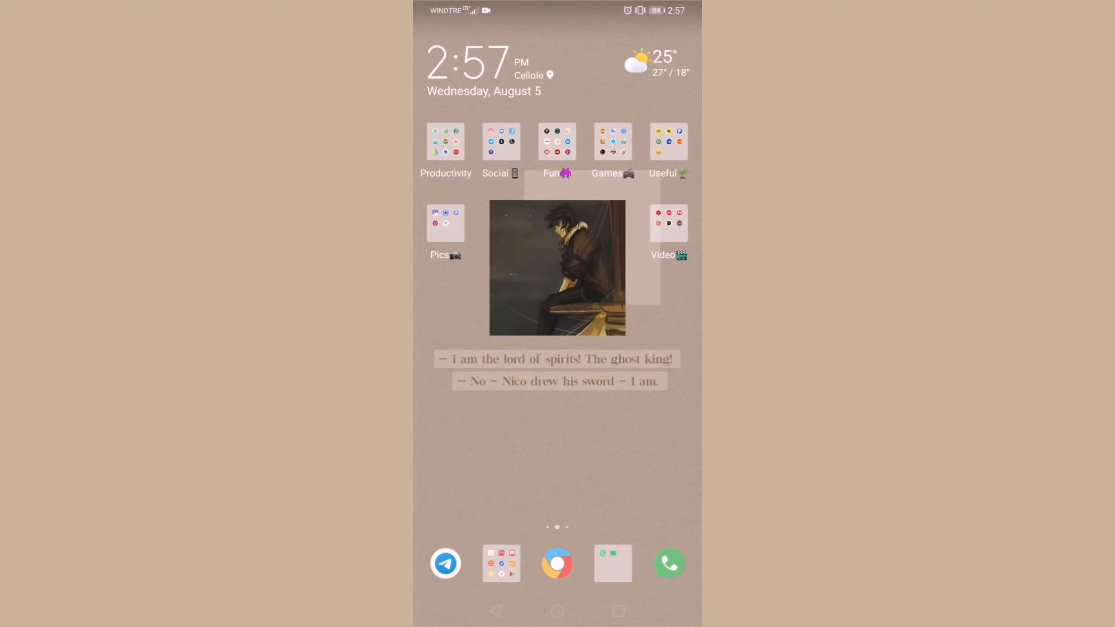
Step: Open the Pics and Video folders, launch Video Noise Remover, then return home
click(446, 222)
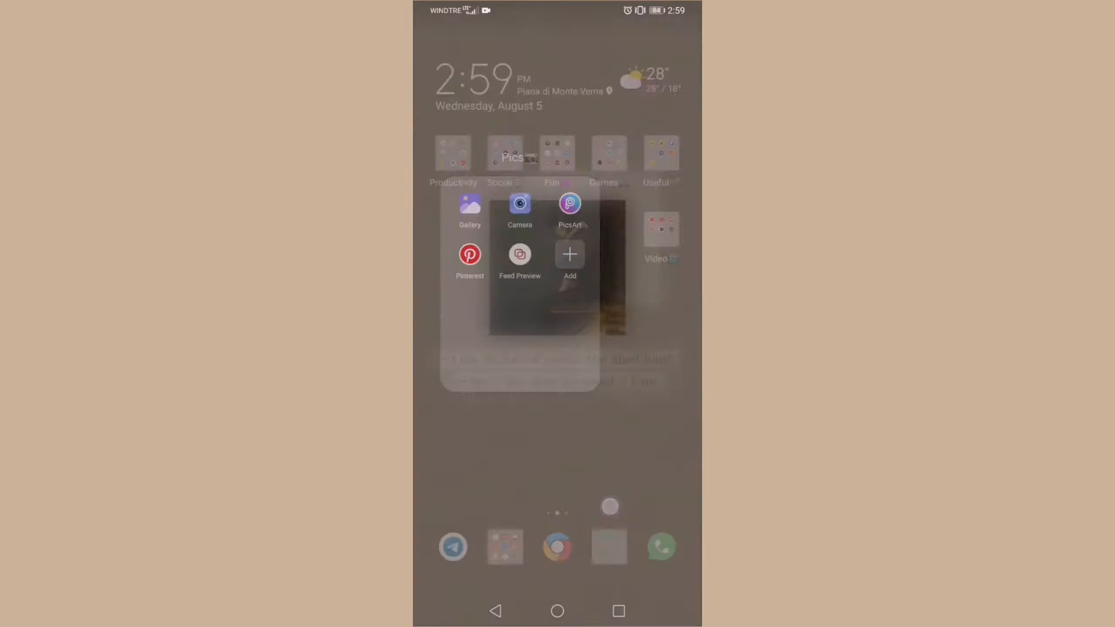
click(661, 227)
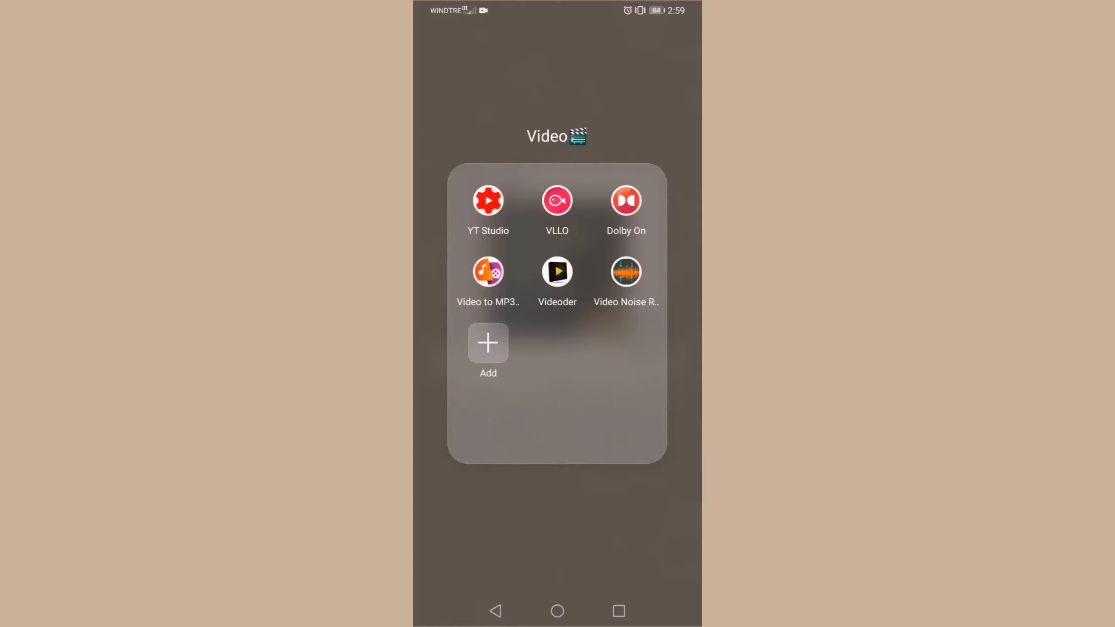
click(625, 272)
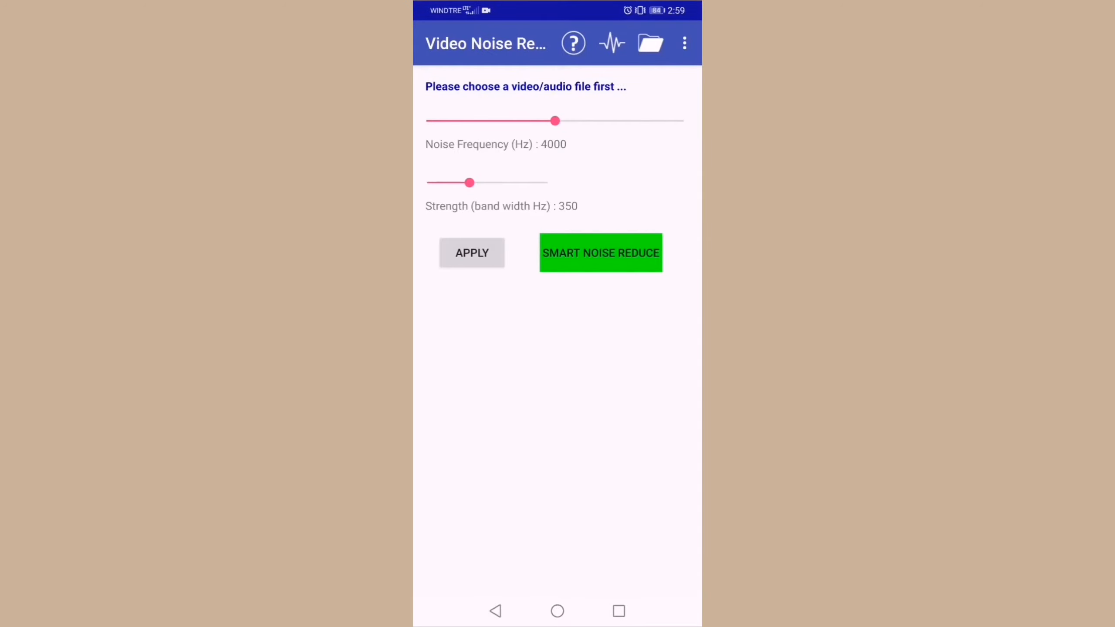
click(557, 611)
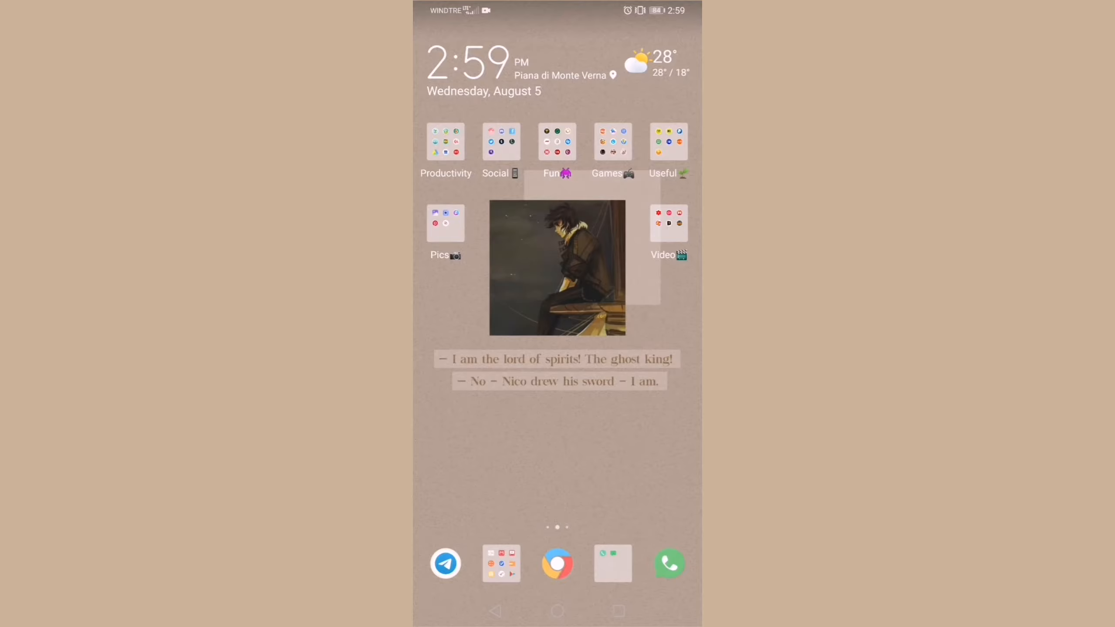
Step: Launch Focus Plant from Productivity, collect the whale's raindrops and water Bolbon
click(446, 141)
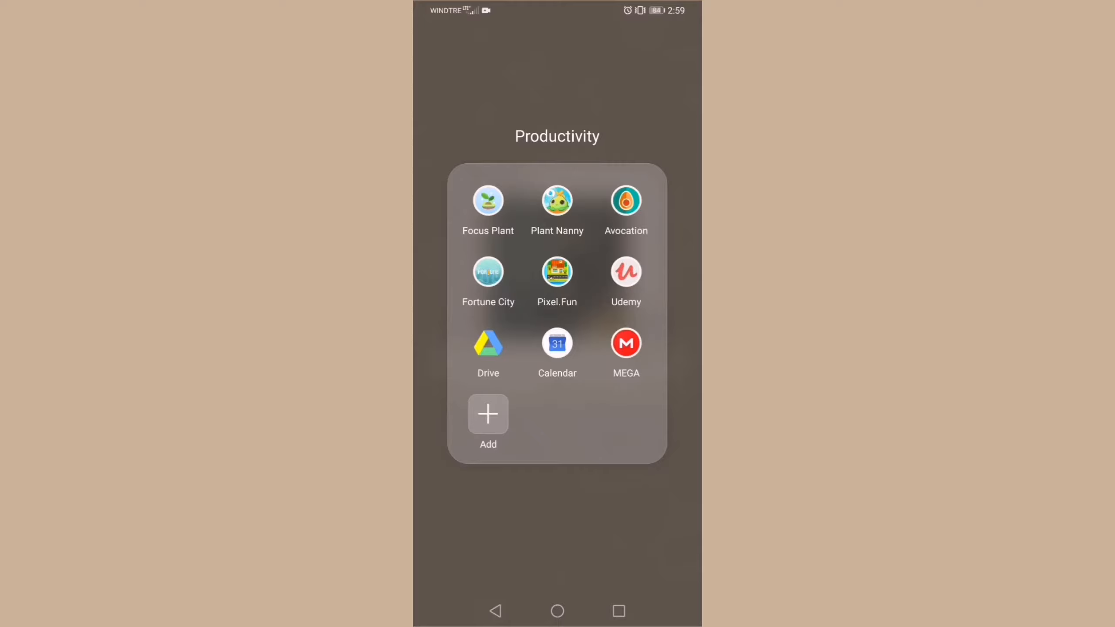
click(488, 200)
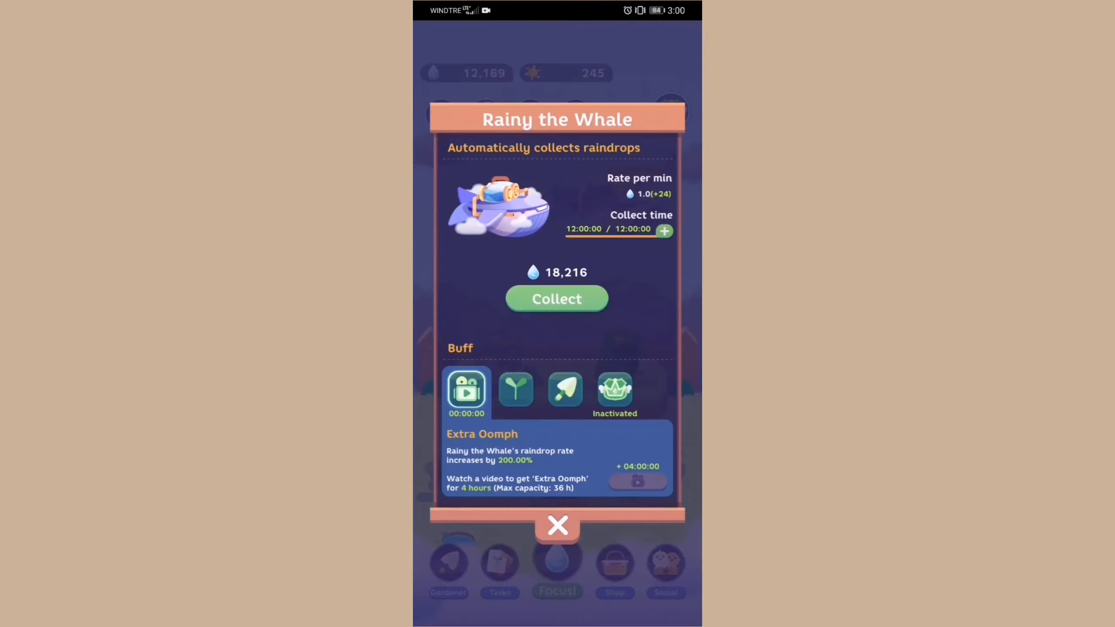
click(556, 298)
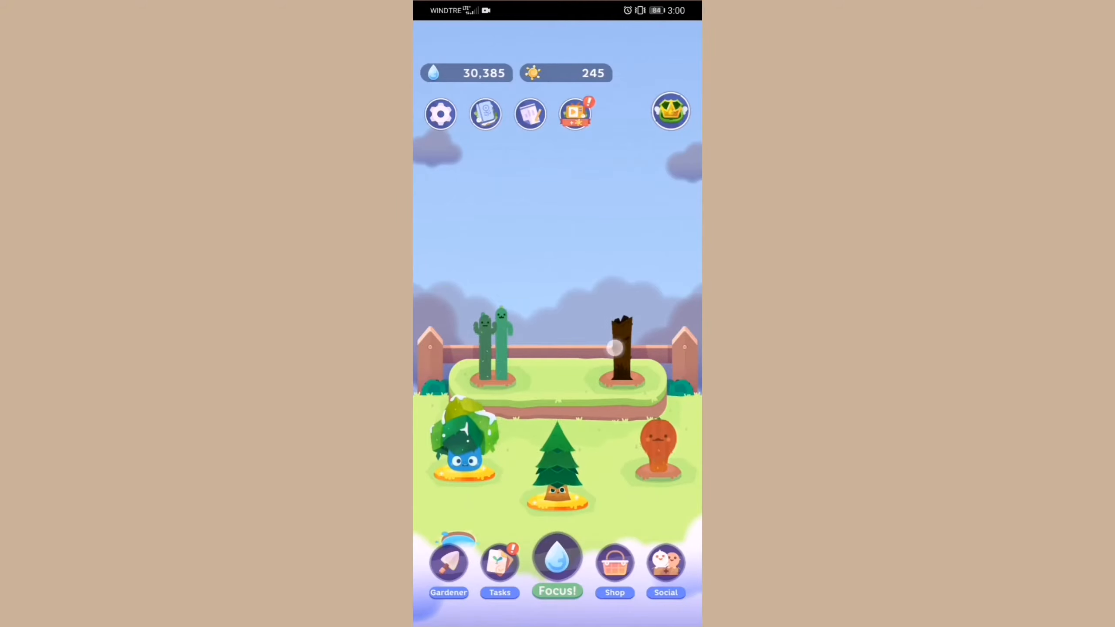
click(622, 352)
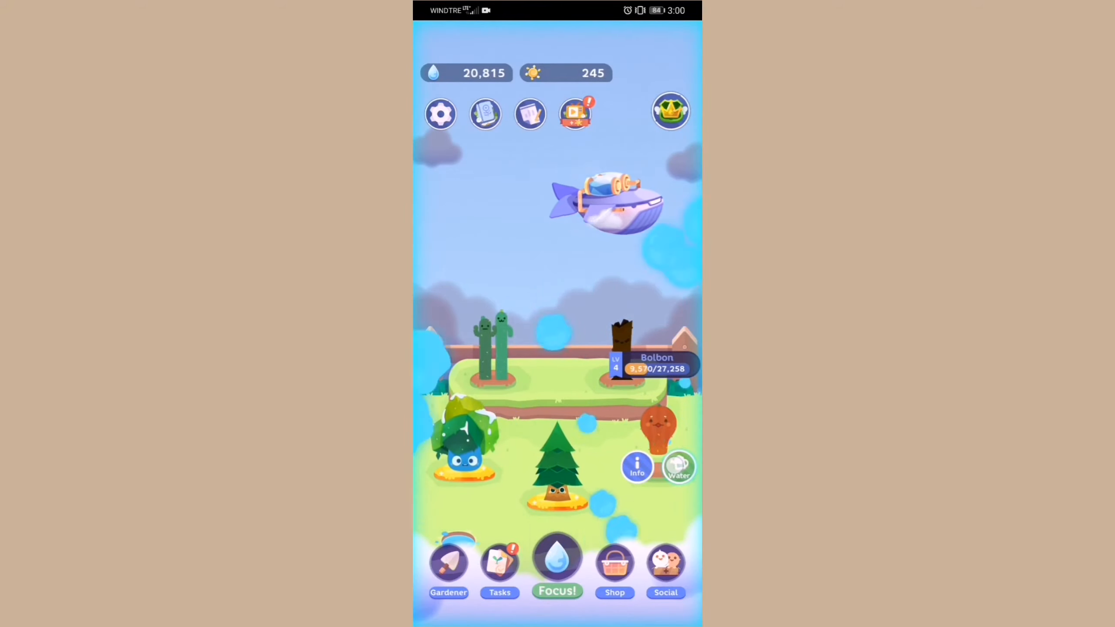
click(679, 467)
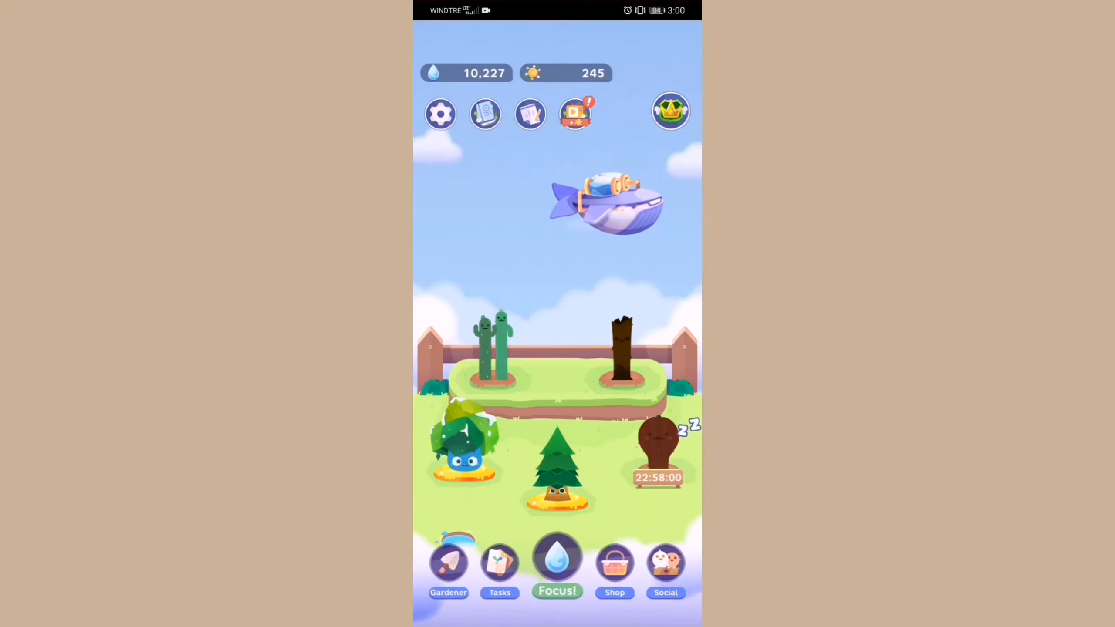
Step: Water the Caclot cactus, then view and close the ad rewards list
click(498, 334)
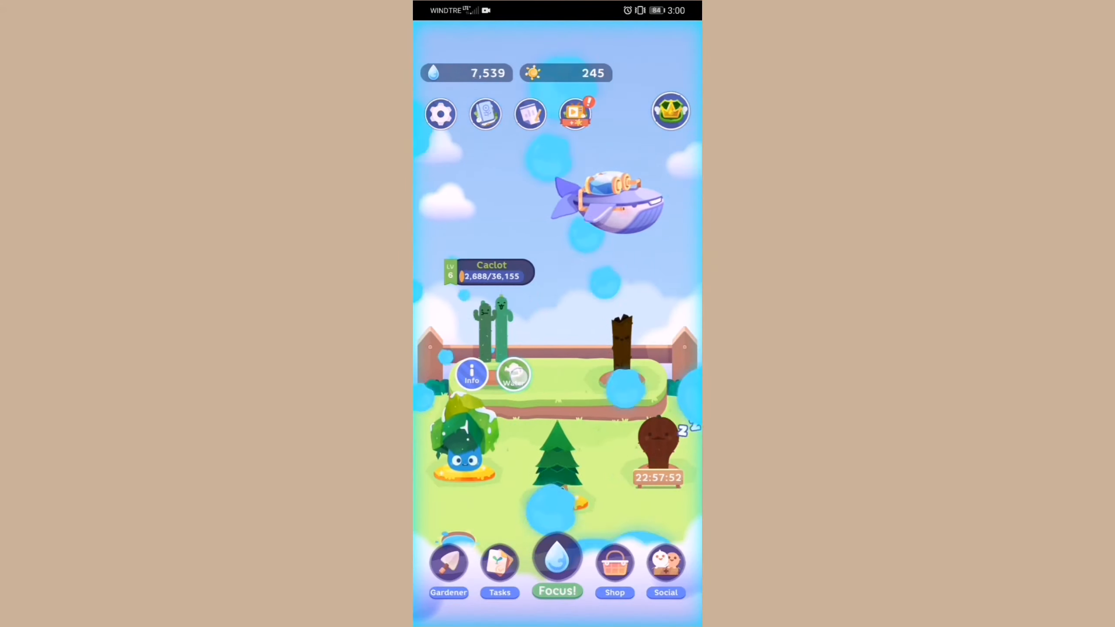
click(558, 562)
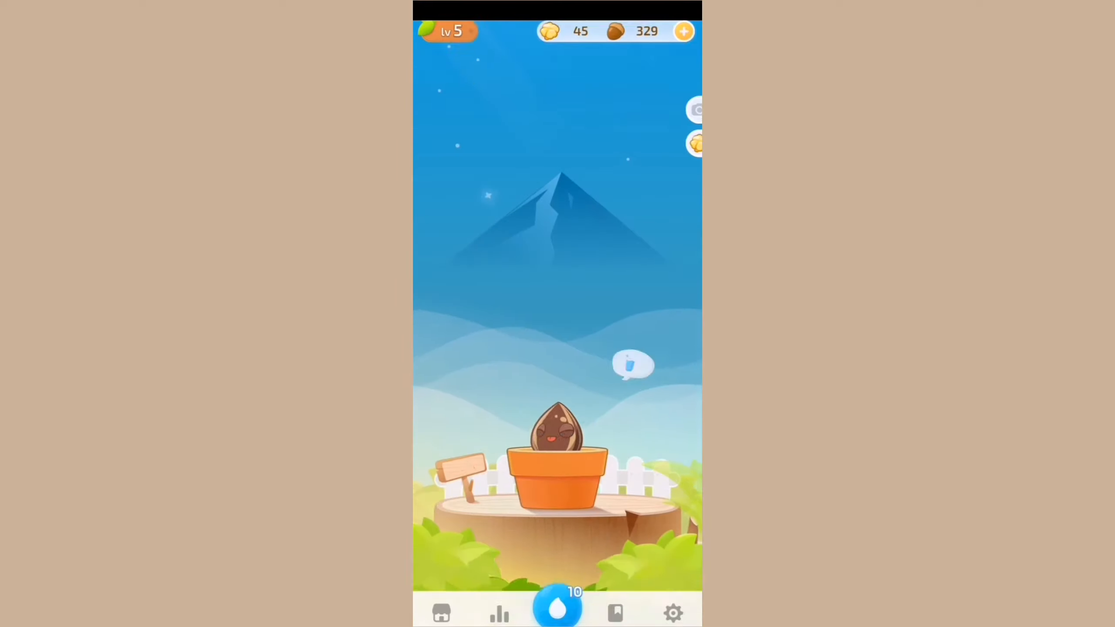
click(558, 607)
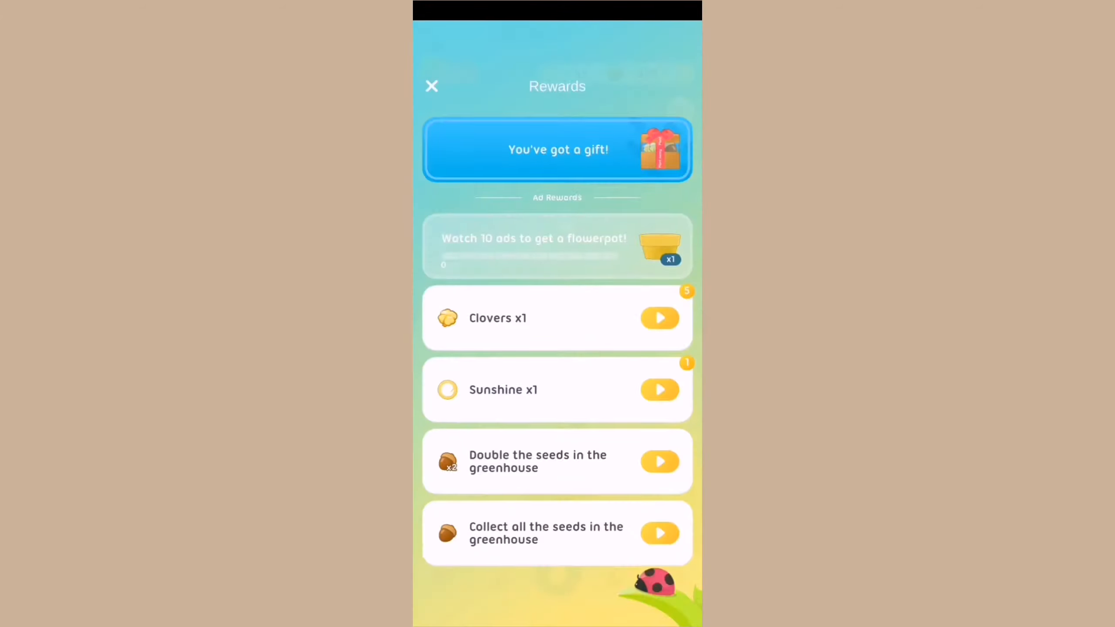
click(430, 86)
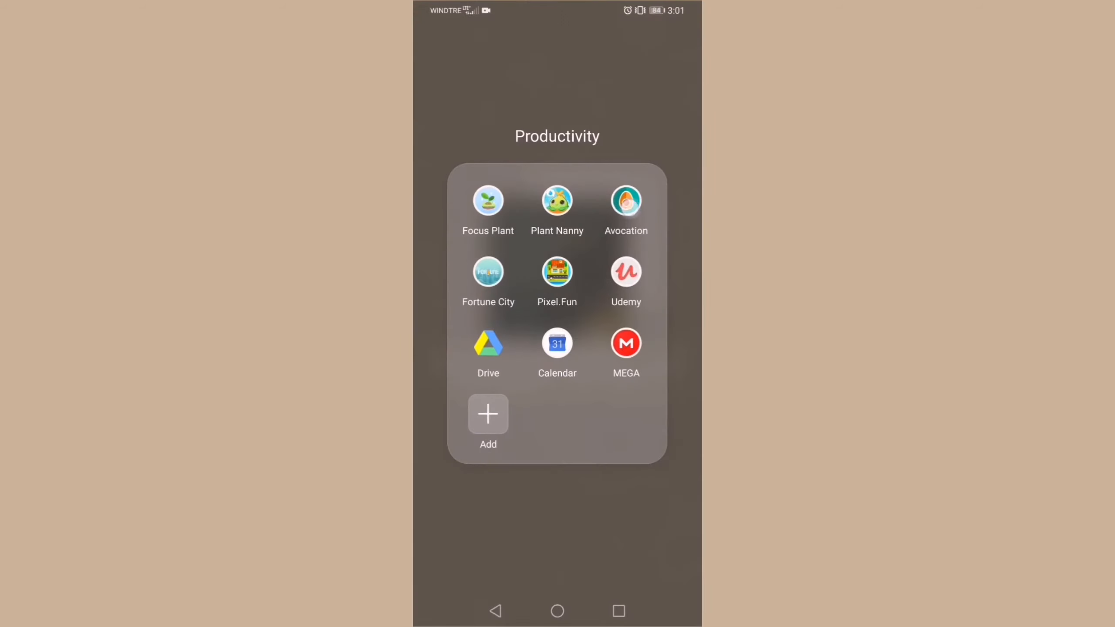
Step: Launch Fortune City from the Productivity folder to show its town, then leave
click(626, 200)
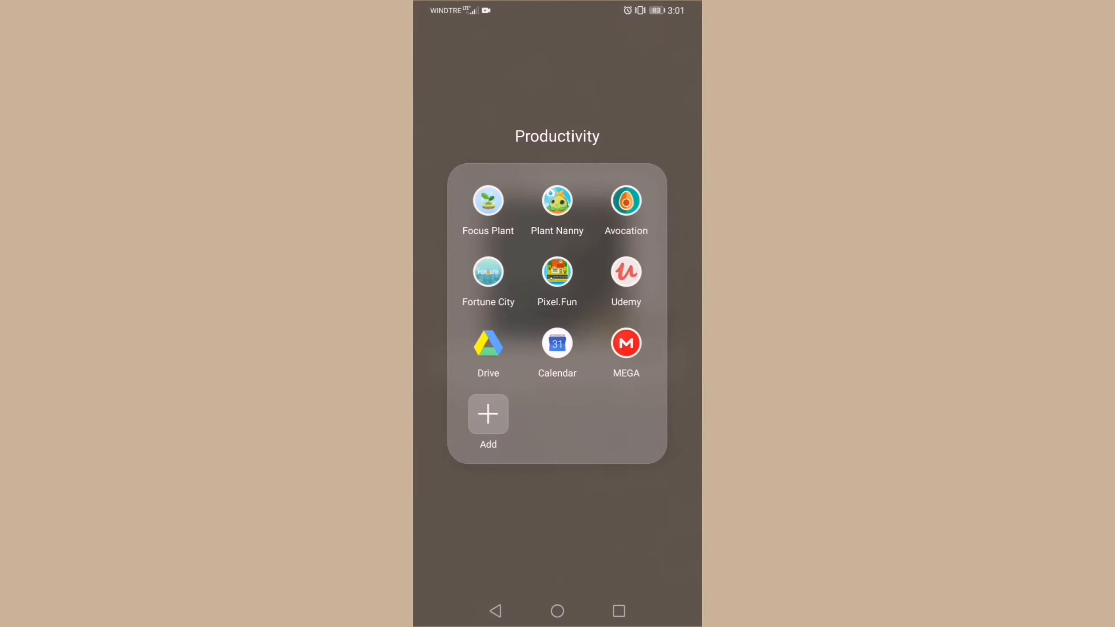
click(488, 273)
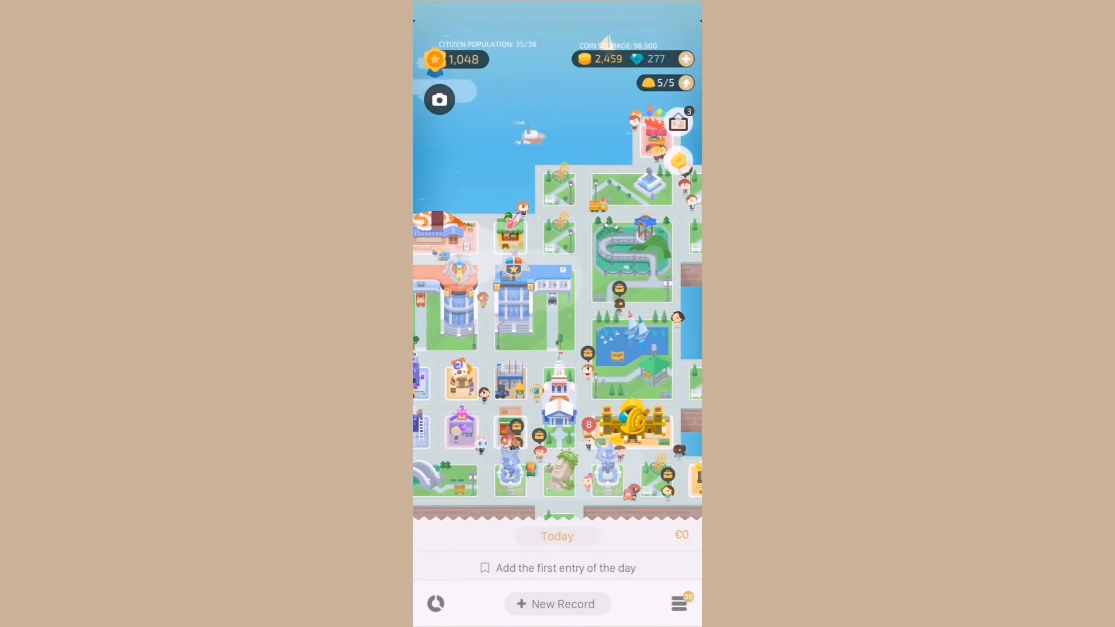
click(557, 603)
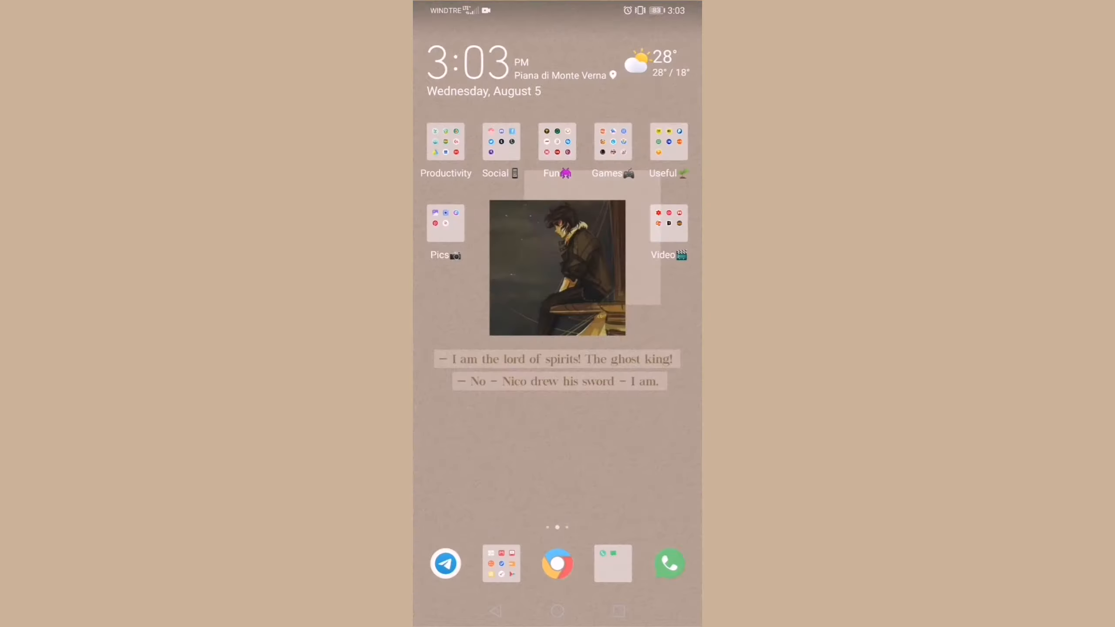
Step: Show Pixel.Fun's pixel map, then close the Productivity folder
click(446, 141)
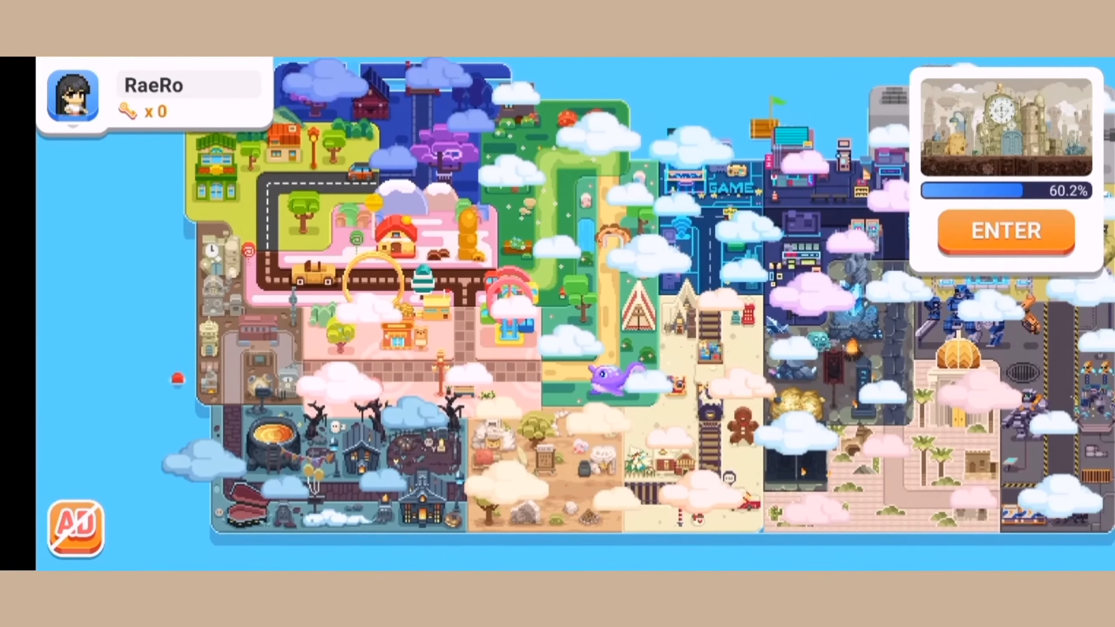
click(1005, 230)
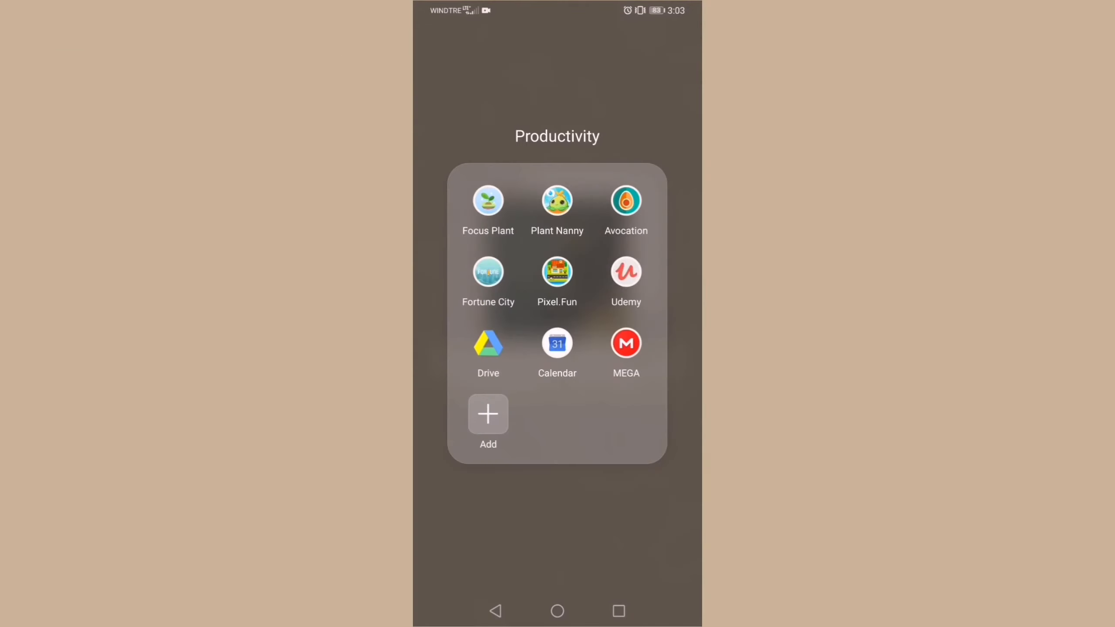
click(625, 274)
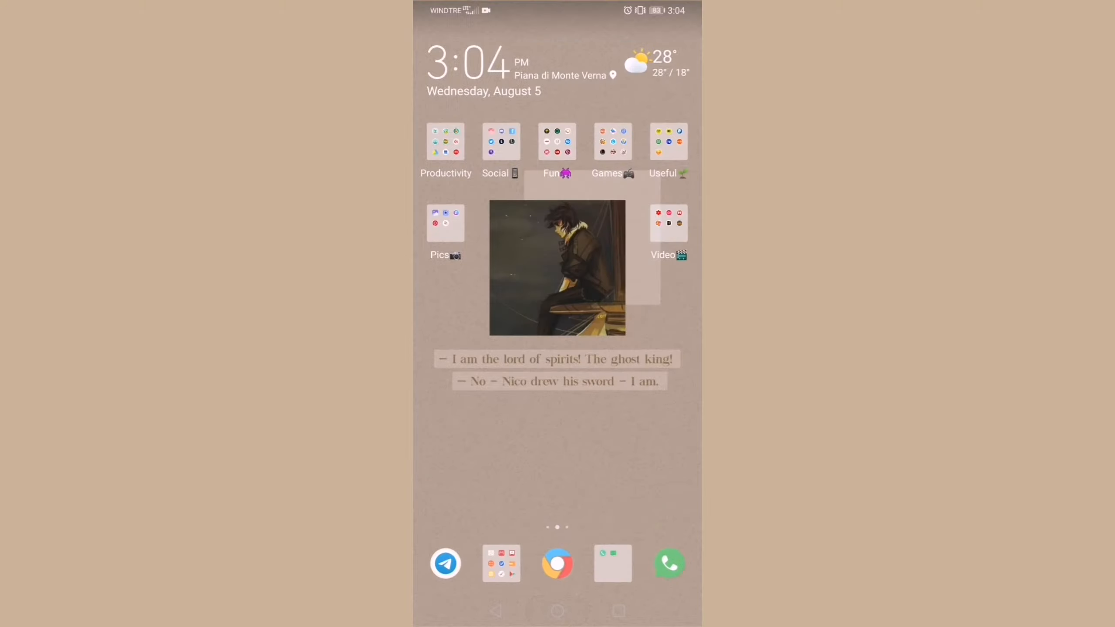
Step: From the Social folder, show Instagram's feed and Twitch's 'charles leclerc' search, then go home
click(446, 140)
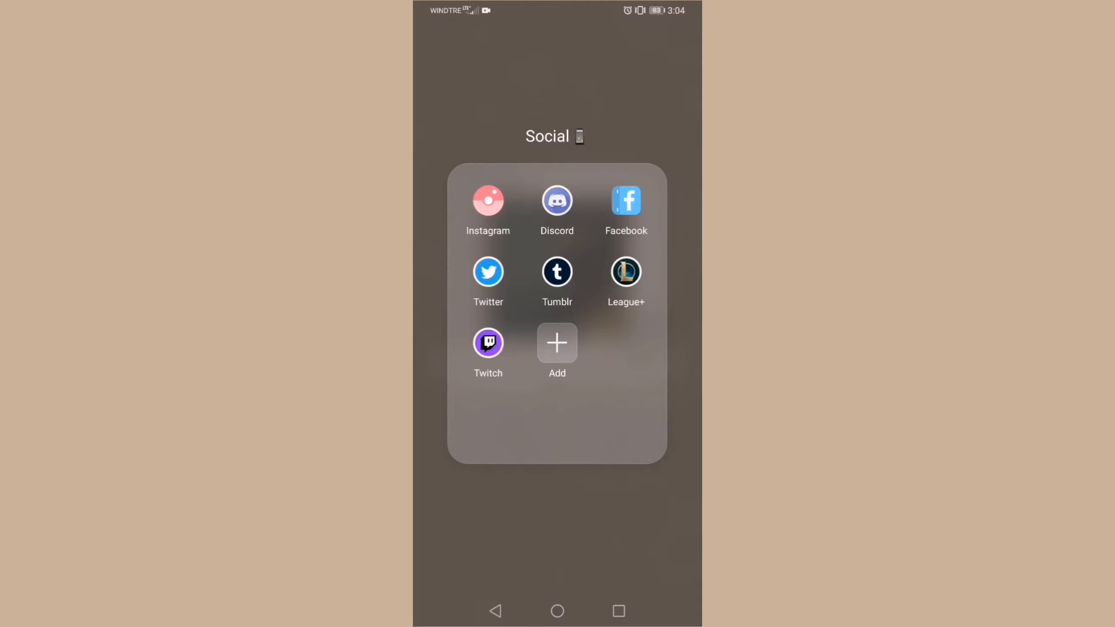
click(488, 203)
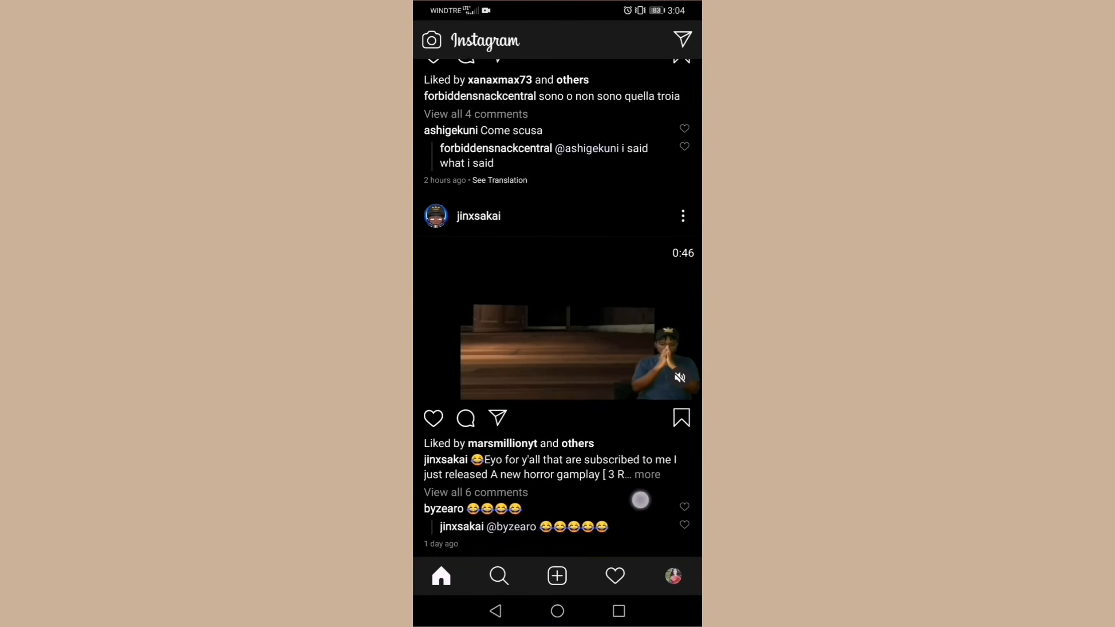
click(557, 610)
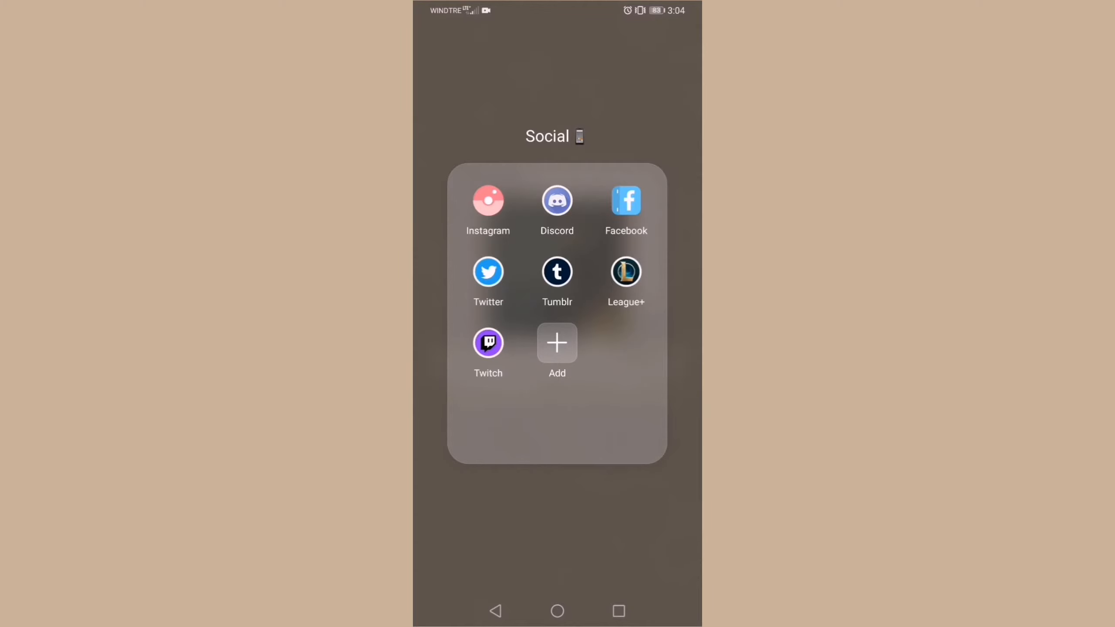
click(488, 270)
text(charles leclerc)
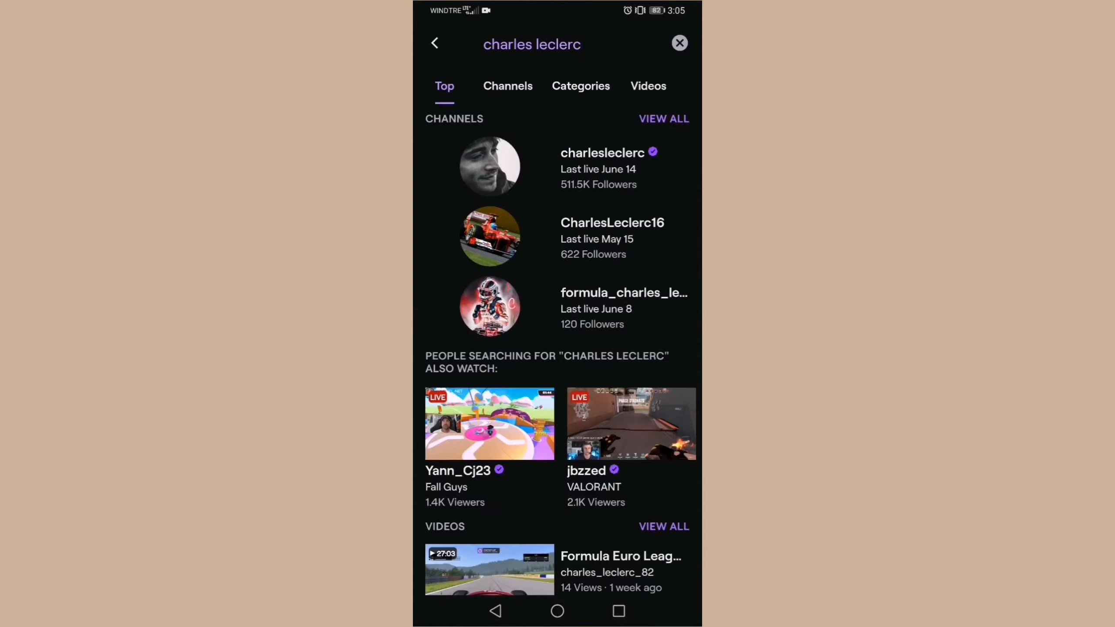
click(557, 610)
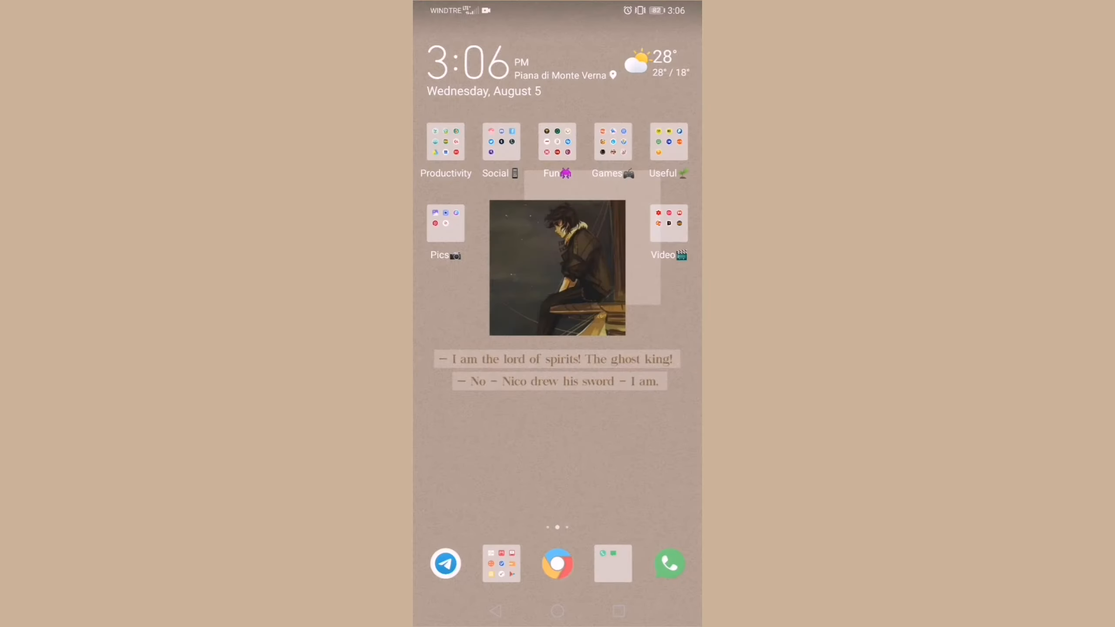
Step: Open Goodreads from the Fun folder, dismiss the progress-update prompt, then return
click(557, 140)
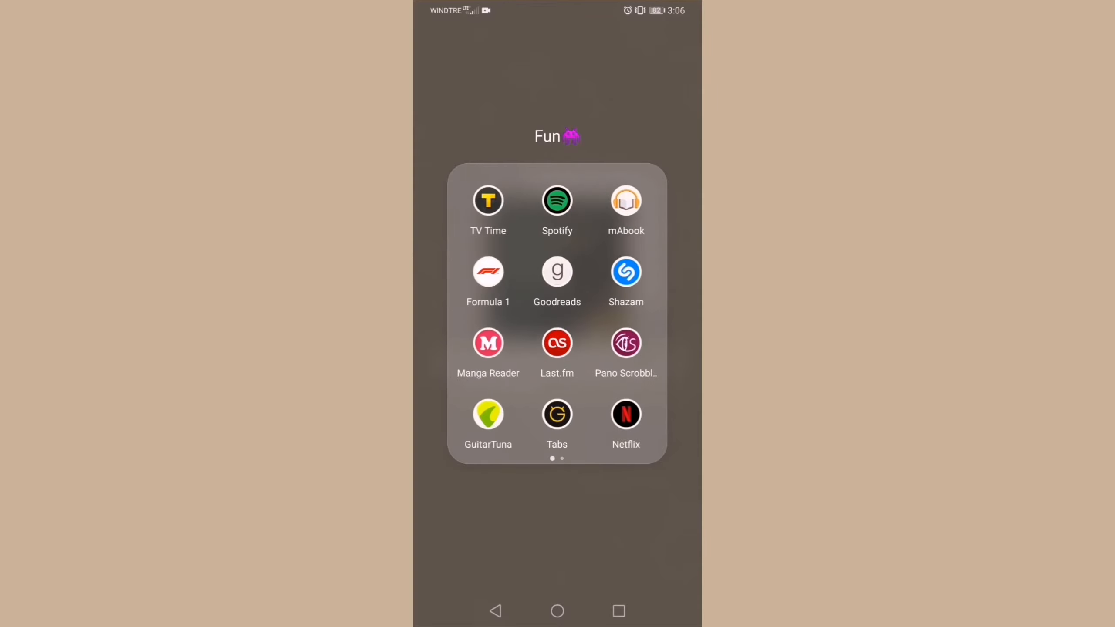
click(488, 199)
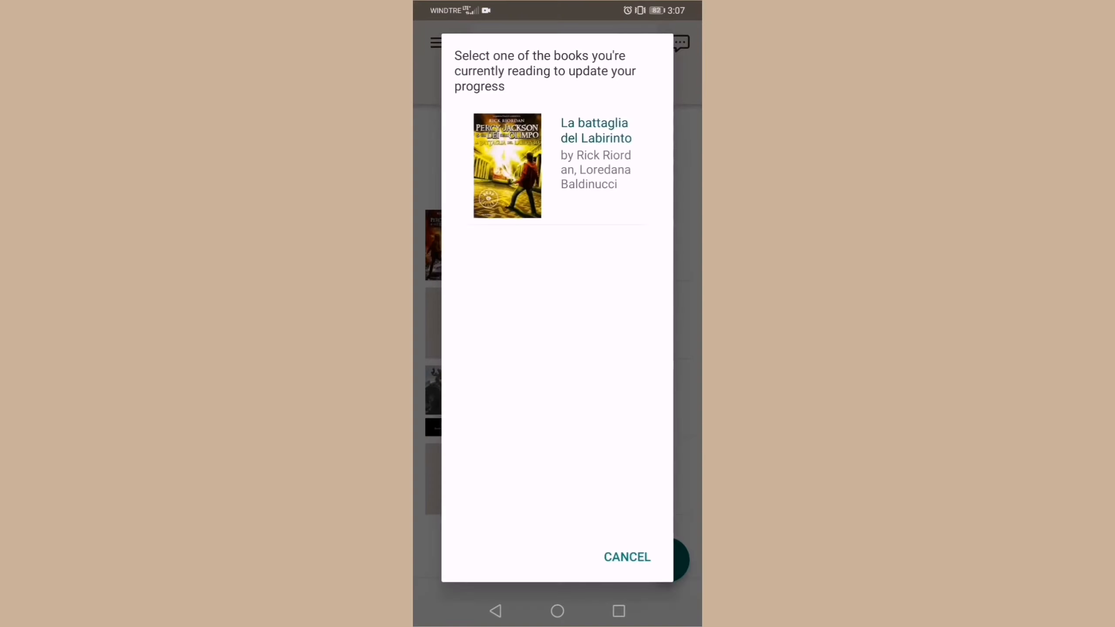
click(559, 166)
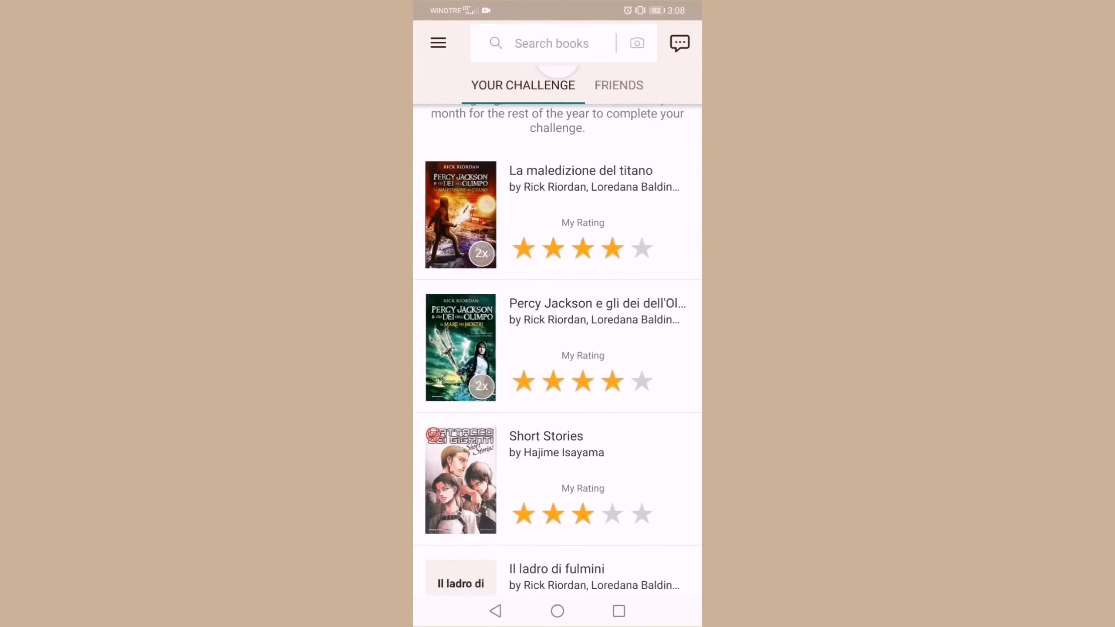
click(557, 611)
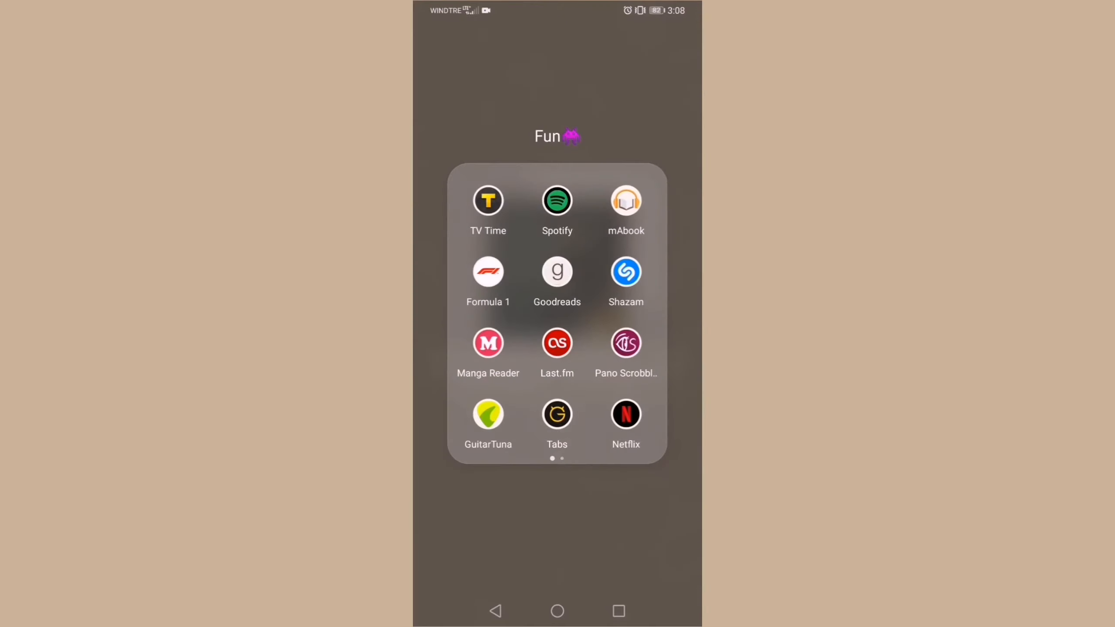
click(626, 272)
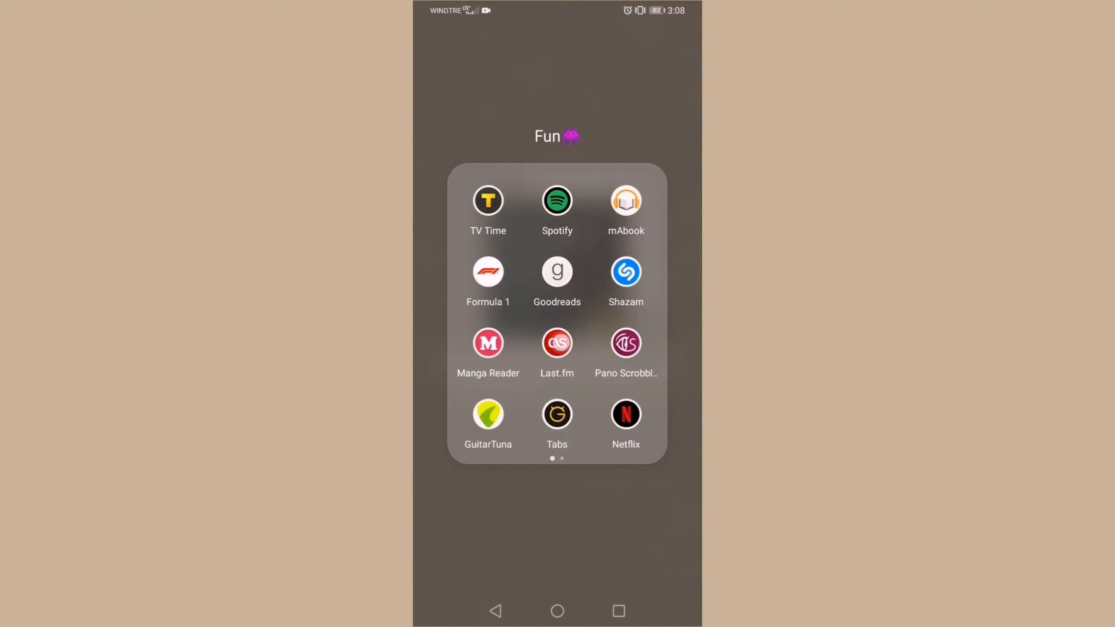
click(626, 342)
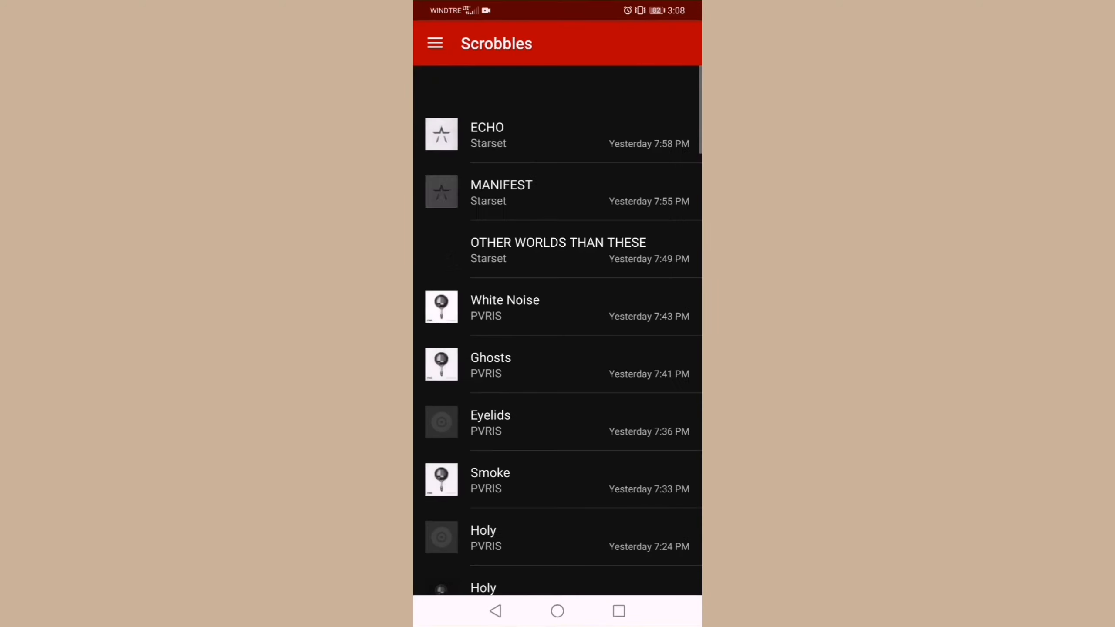
scroll(down, 3)
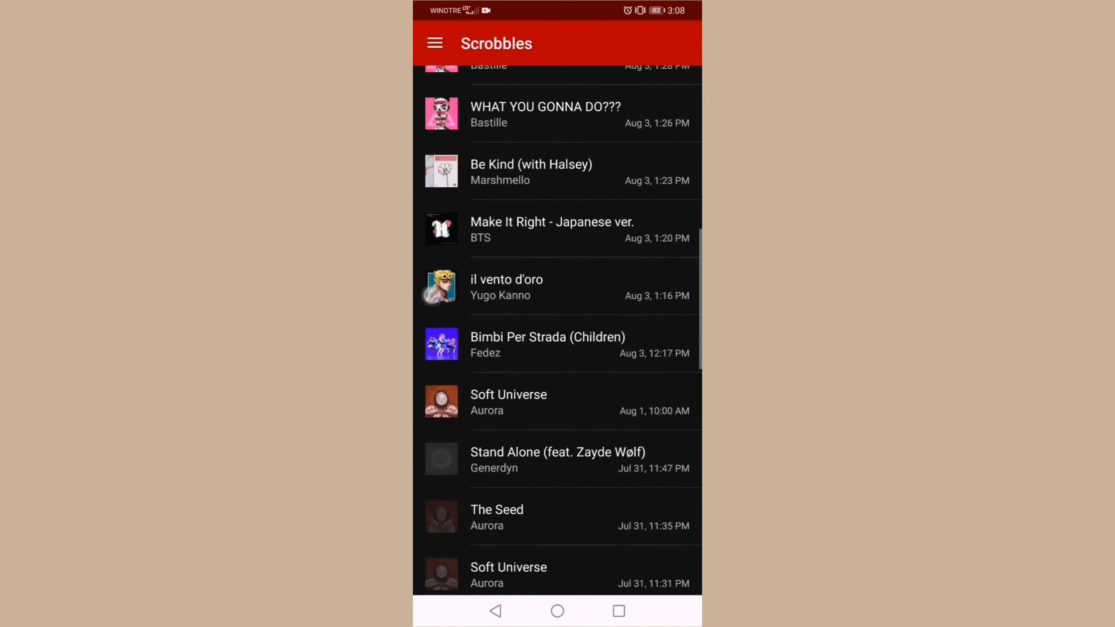
click(557, 611)
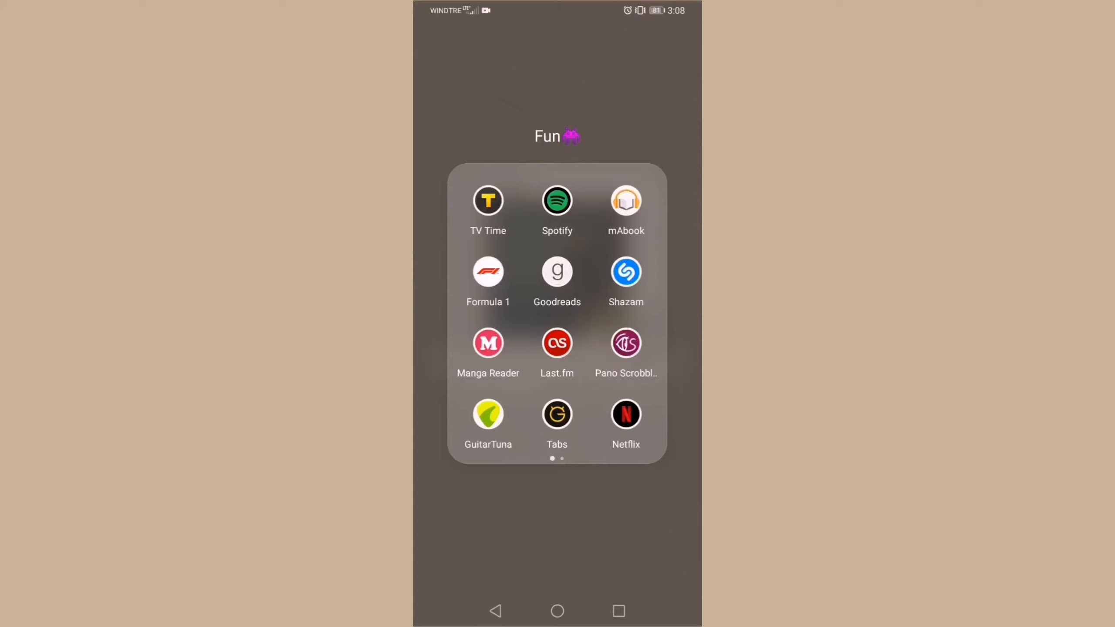
click(488, 414)
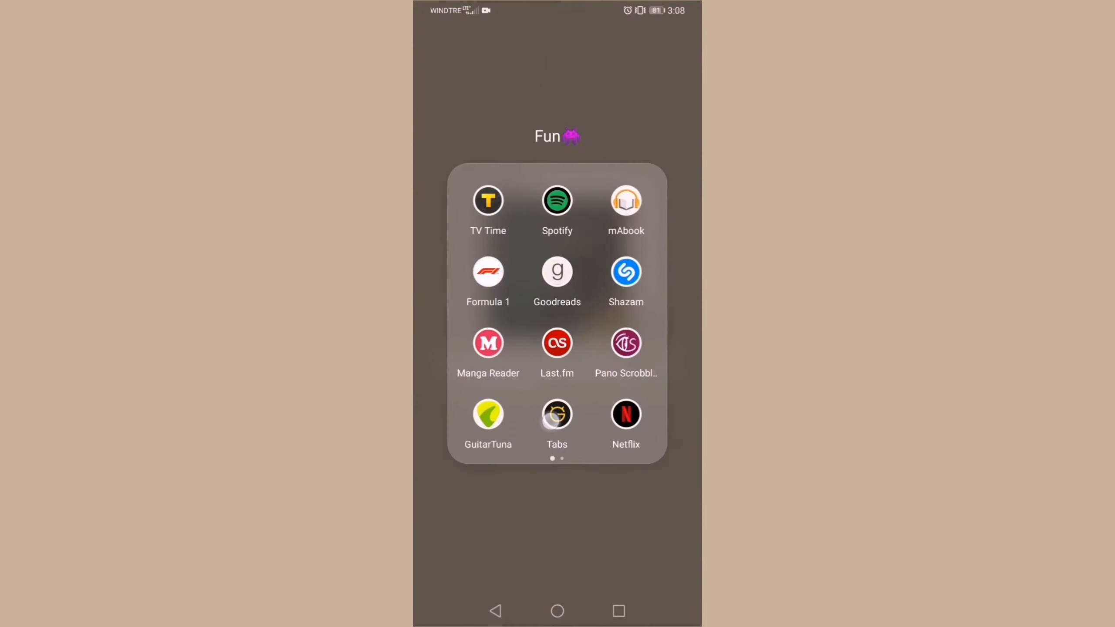
Step: Reopen the Fun folder, open Fonts and scroll its font style list, then go home
click(557, 413)
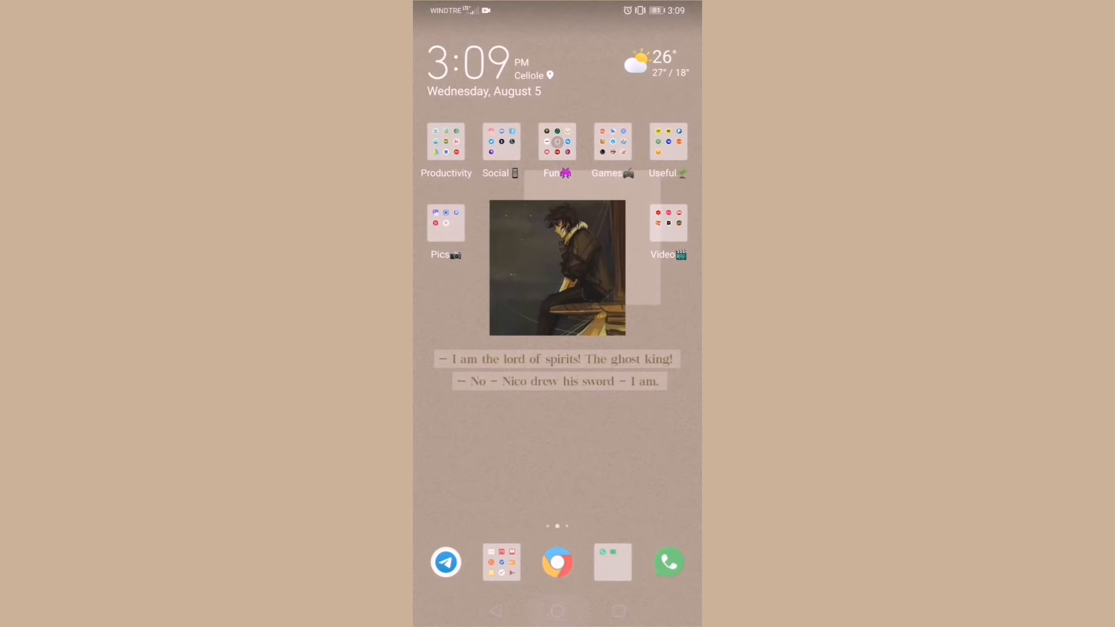
click(558, 140)
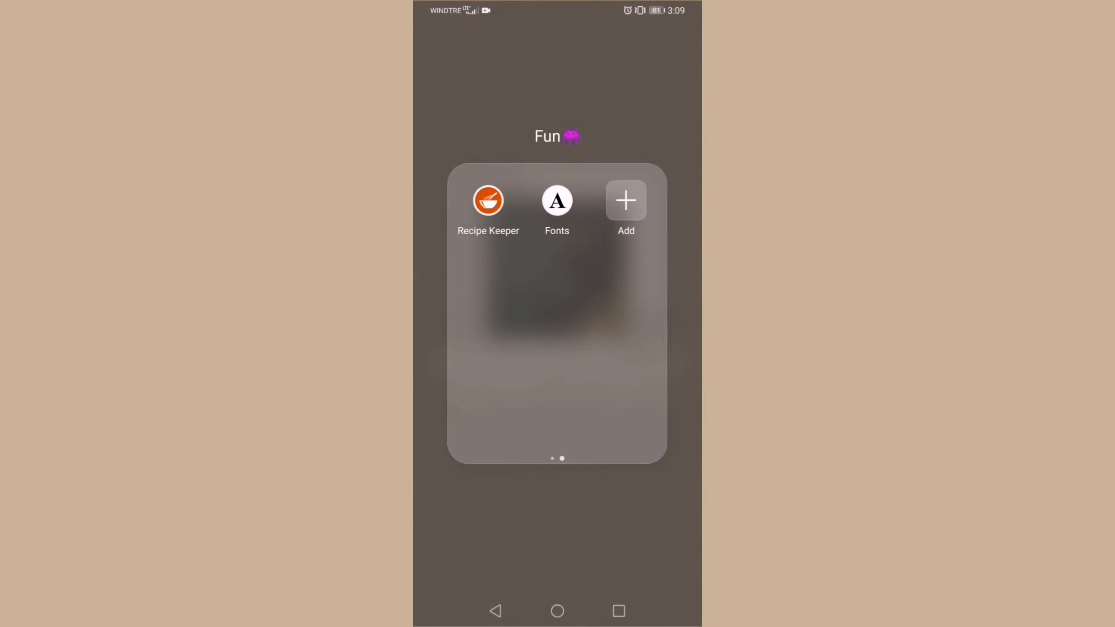
click(488, 200)
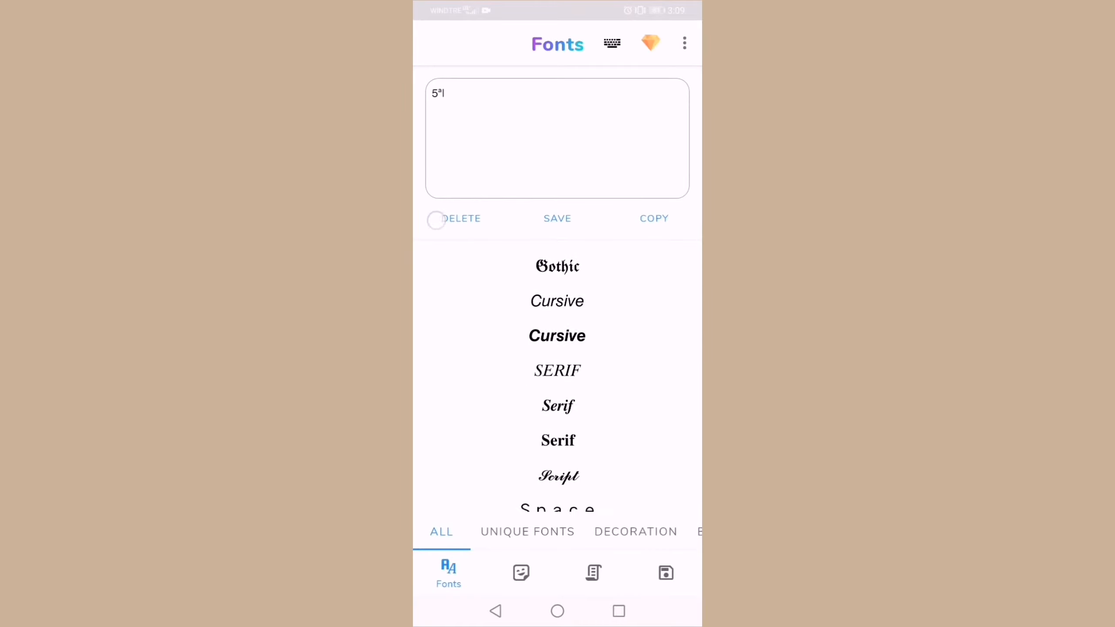
scroll(down, 3)
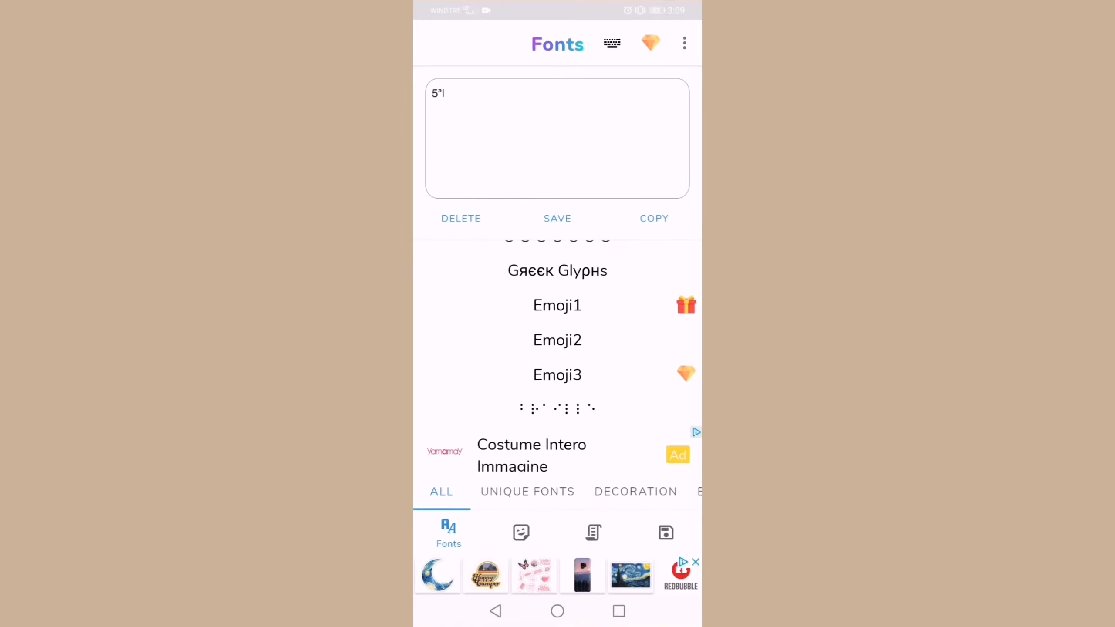
click(557, 611)
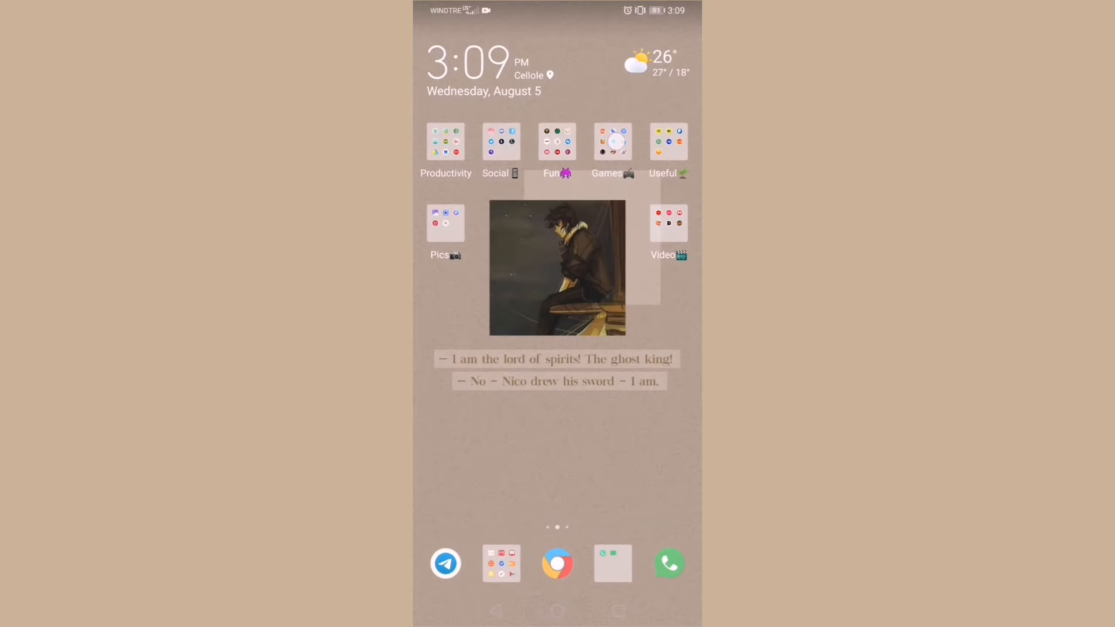
click(612, 141)
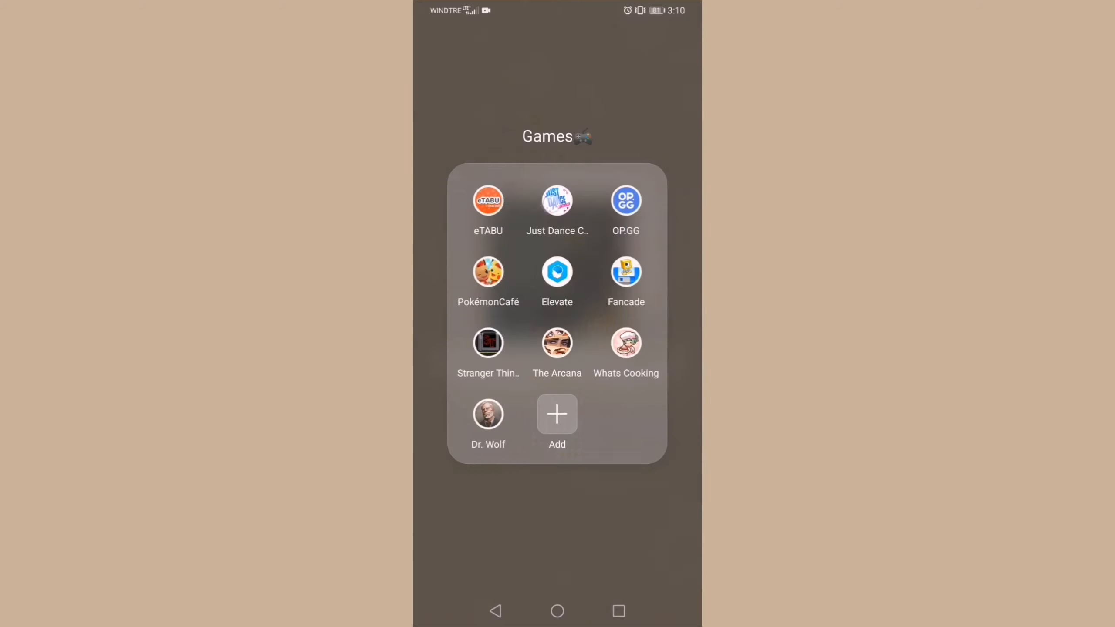
click(625, 200)
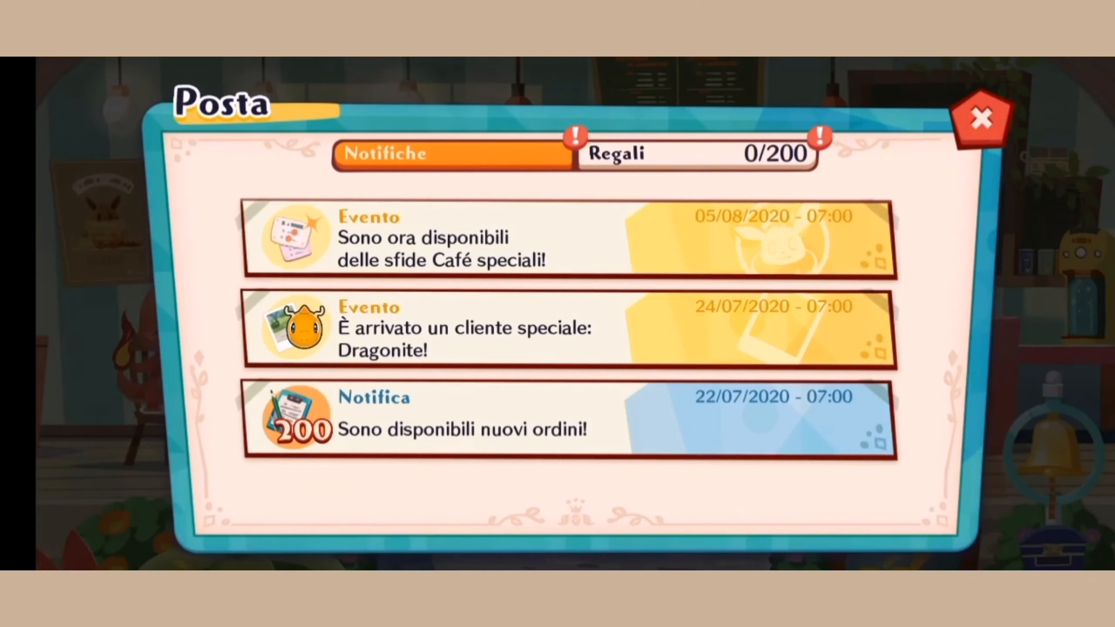
click(466, 328)
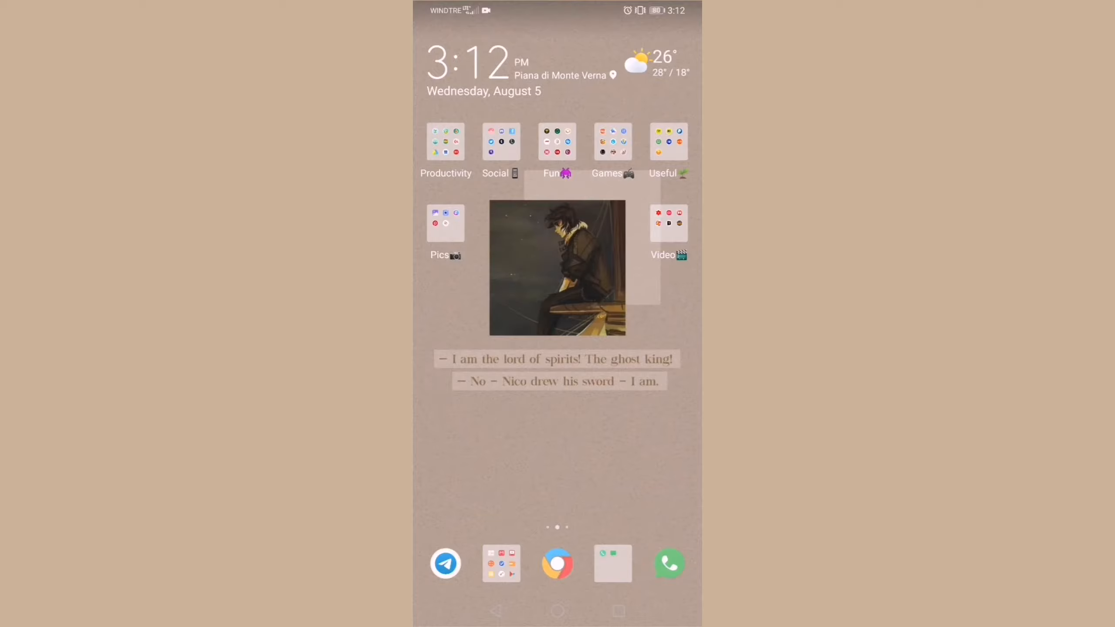
Step: Open Elevate from Games and play the expression, 'behoove' and prefix word exercises
click(612, 141)
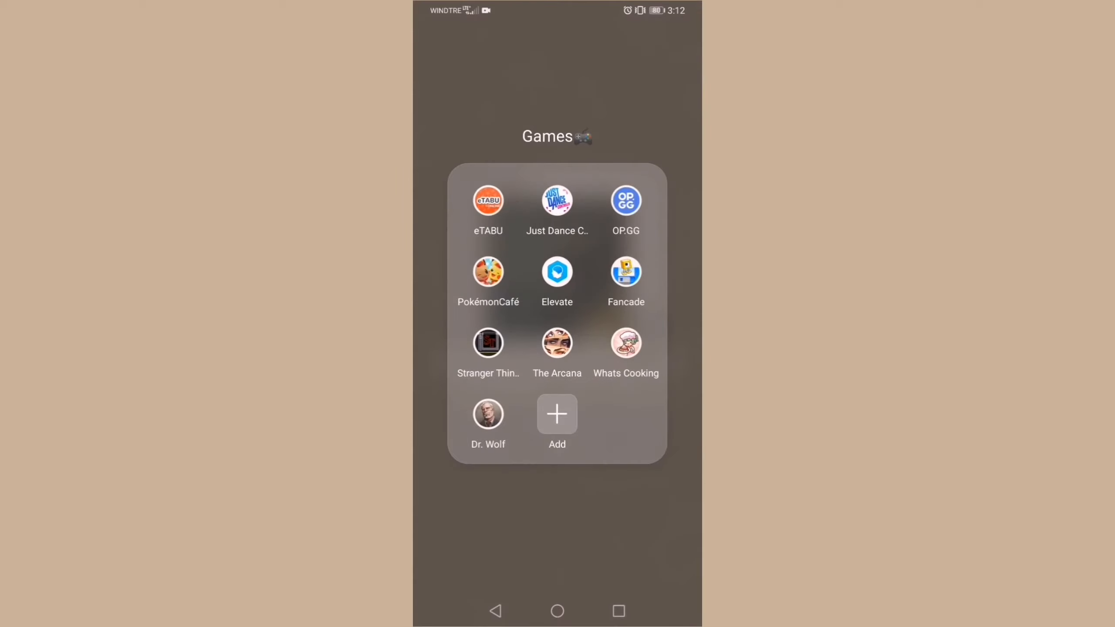
click(557, 272)
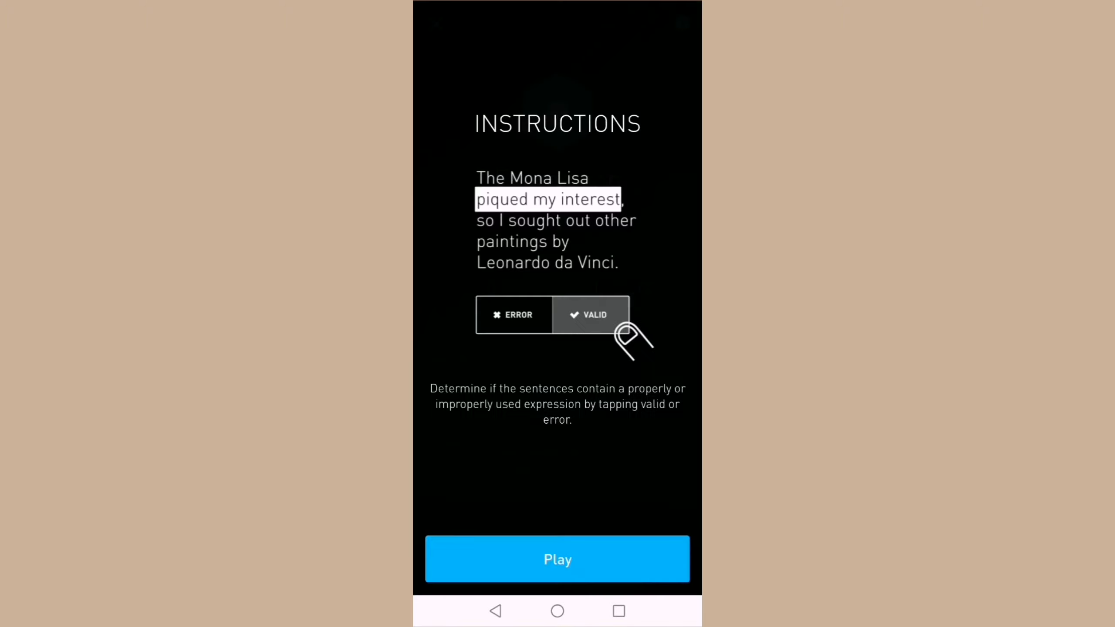
click(557, 558)
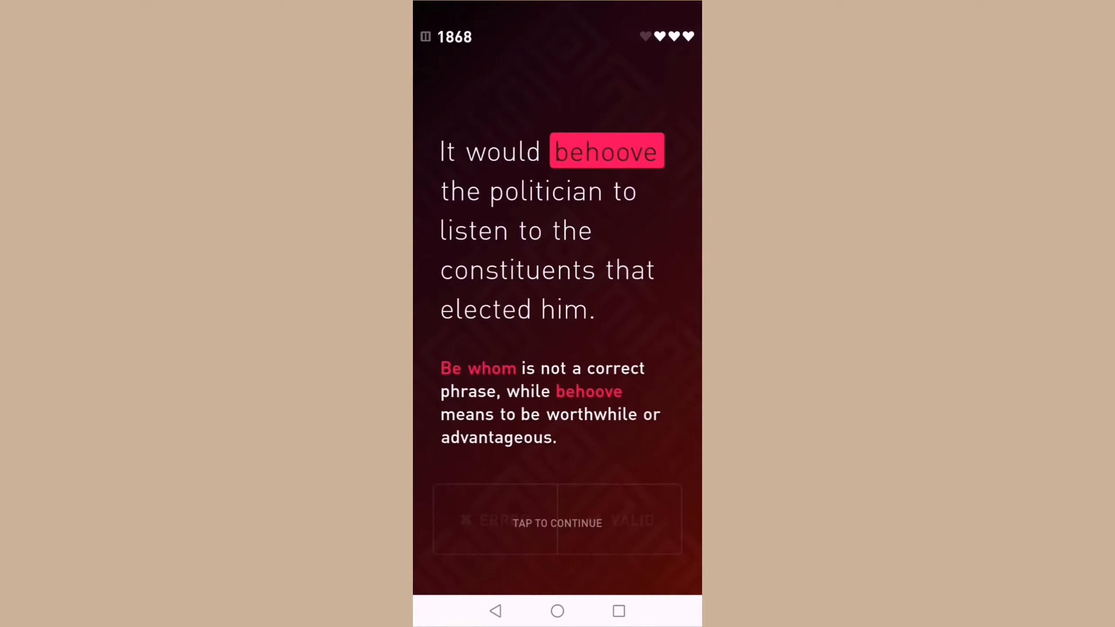
click(557, 523)
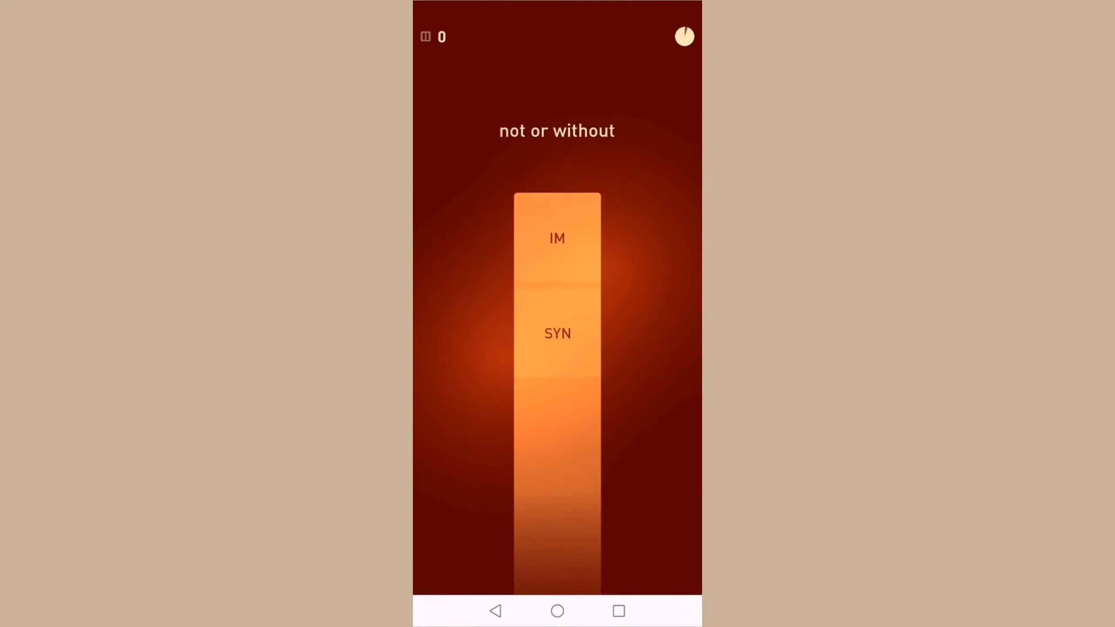
click(557, 332)
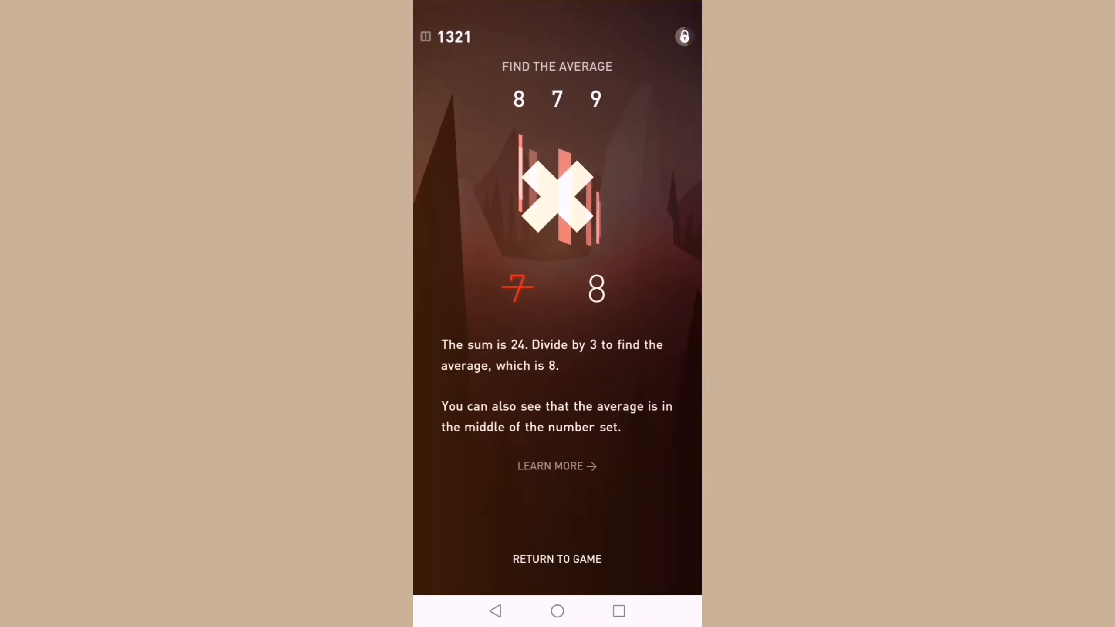
click(556, 559)
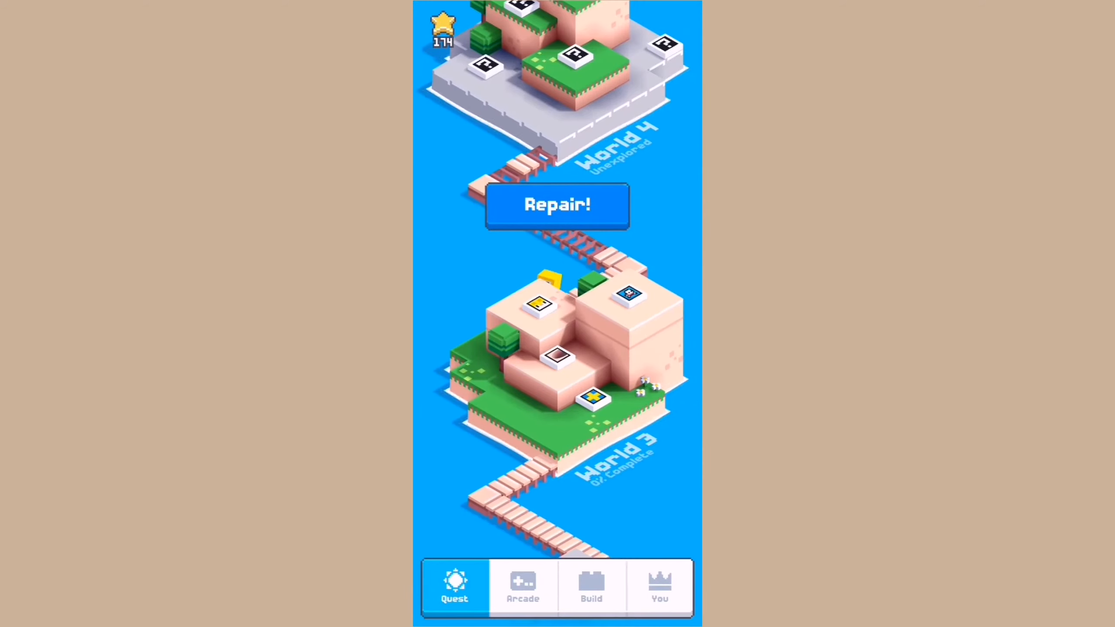
Step: Dismiss Fancade's sticker ad, start Stranger Things to its mode selection, then leave
click(557, 205)
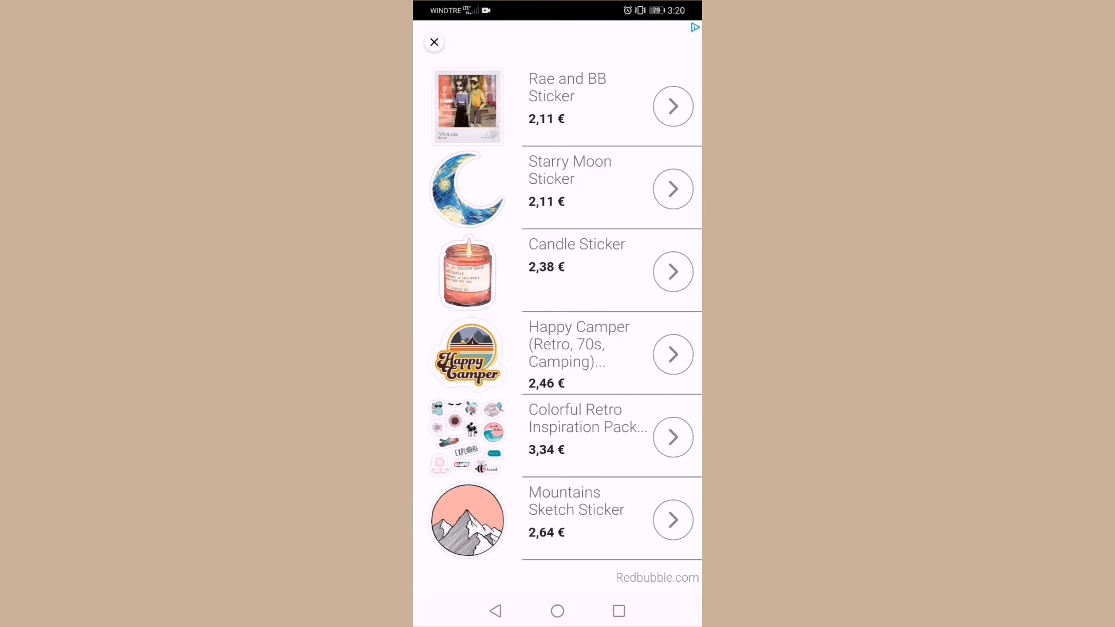
click(434, 42)
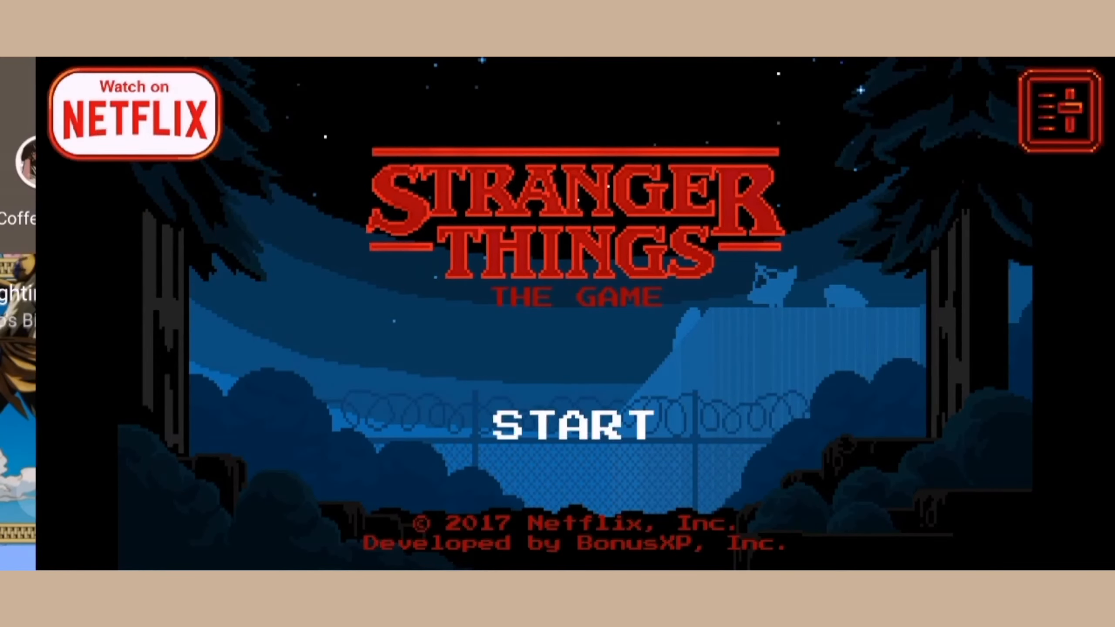
click(570, 424)
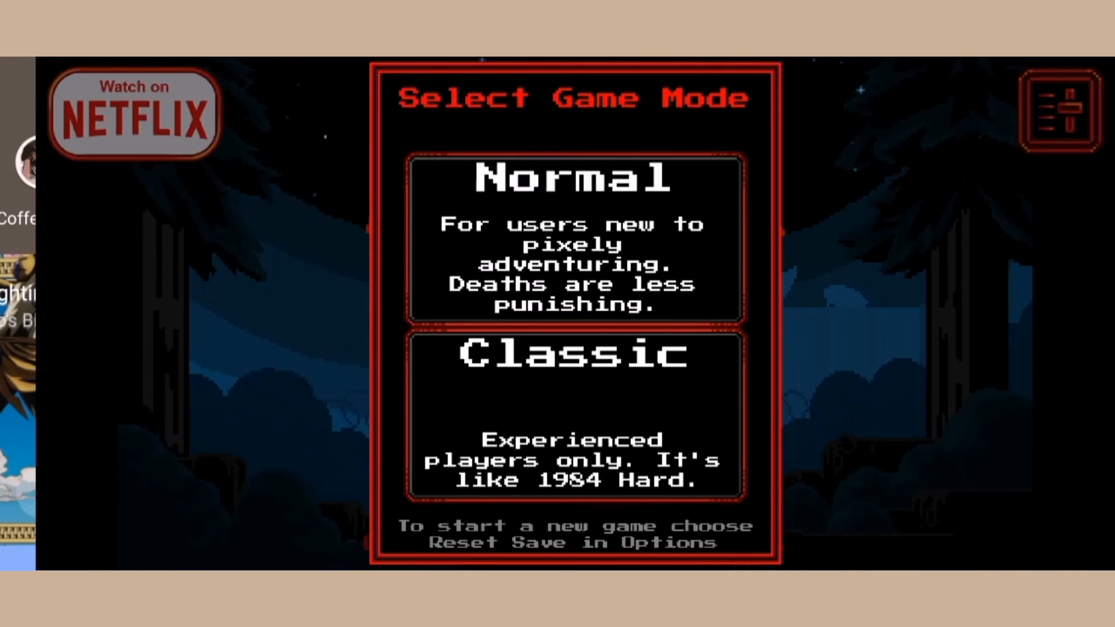
click(575, 238)
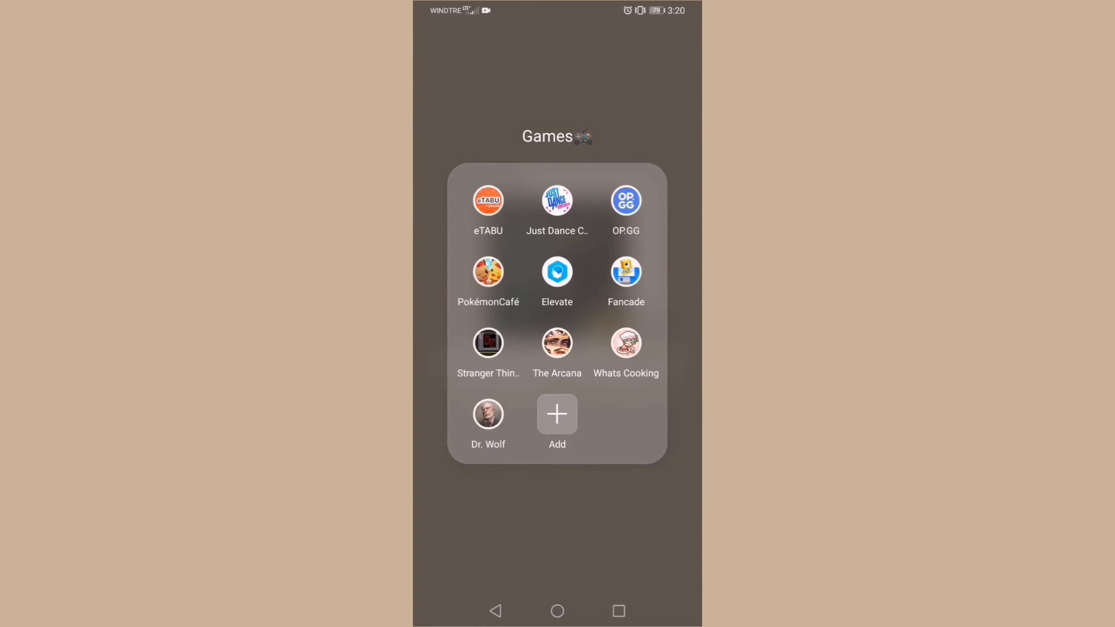
Step: Show The Arcana, Whats Cooking after closing its daily bonus, and Dr. Wolf's welcome
click(557, 336)
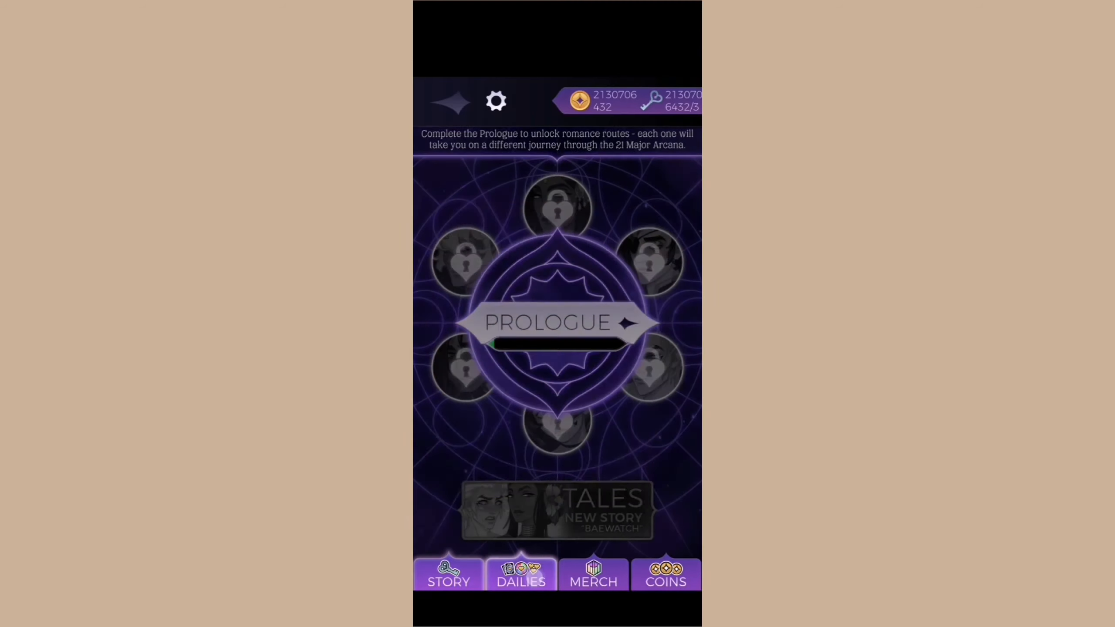
click(519, 575)
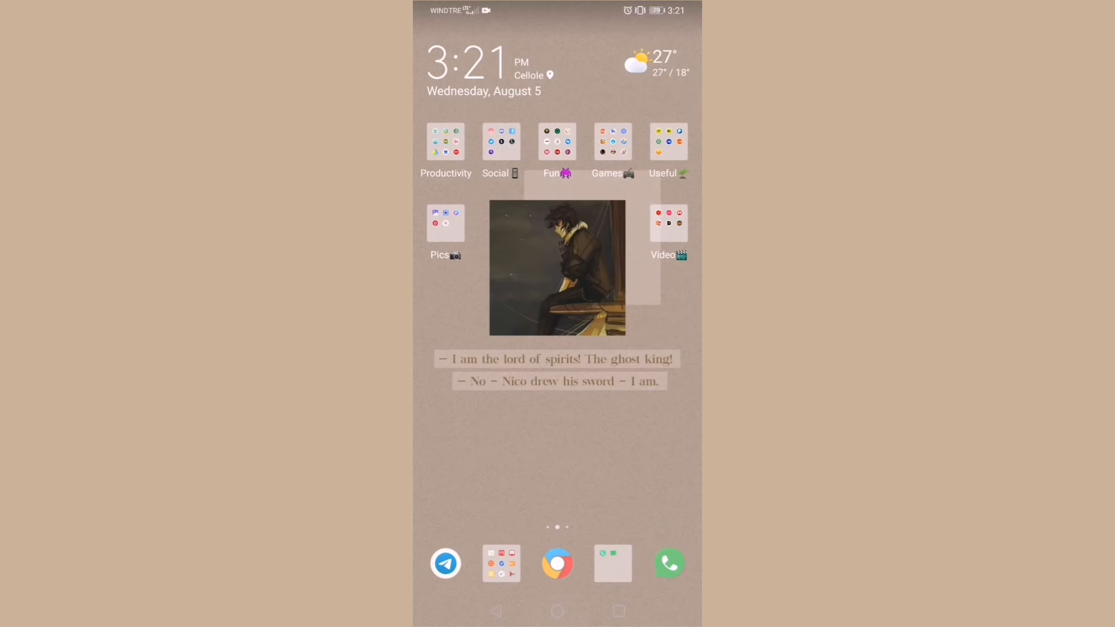
click(612, 141)
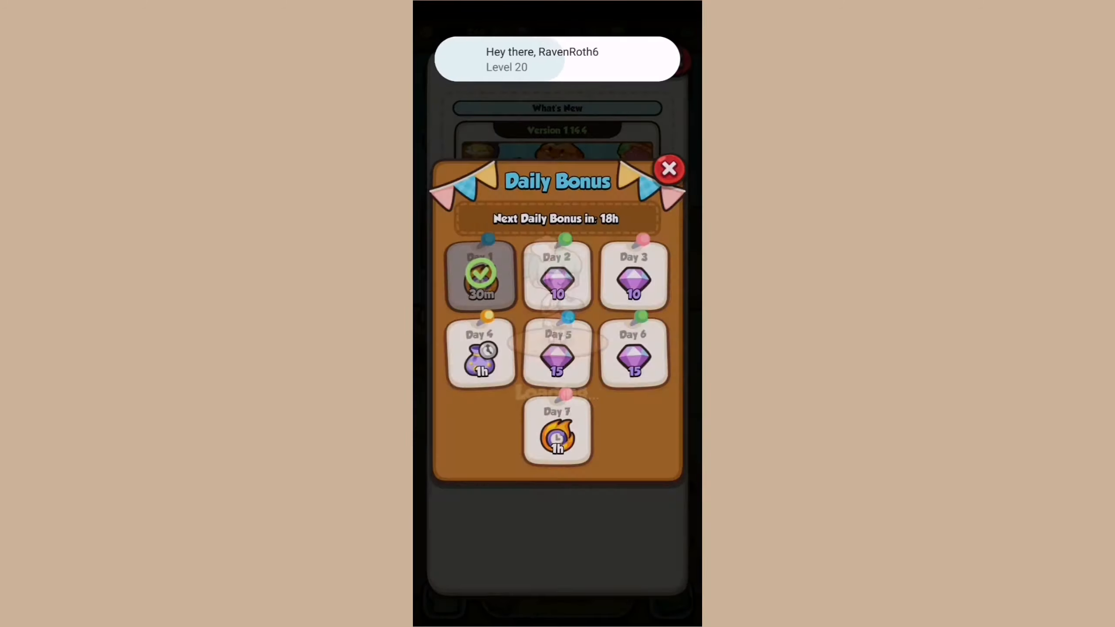
click(667, 168)
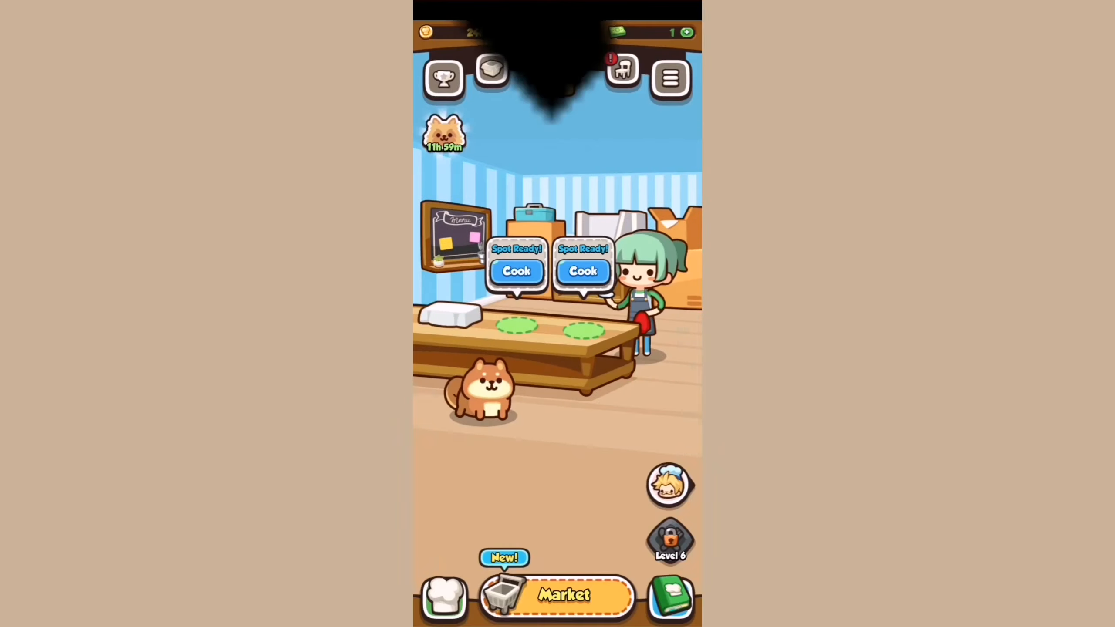
click(516, 271)
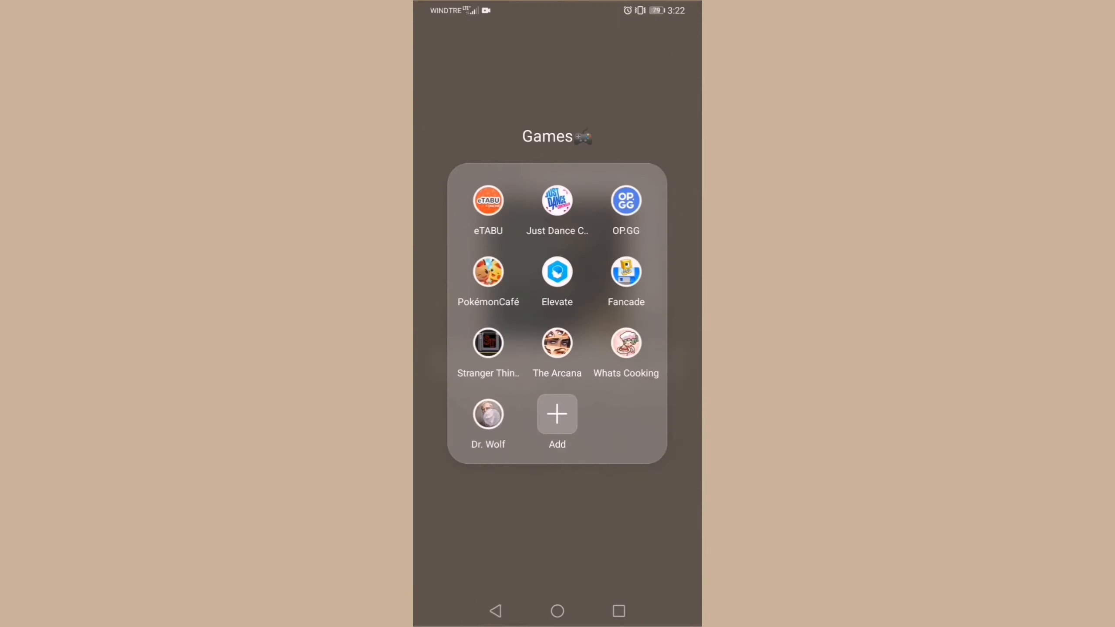
click(488, 414)
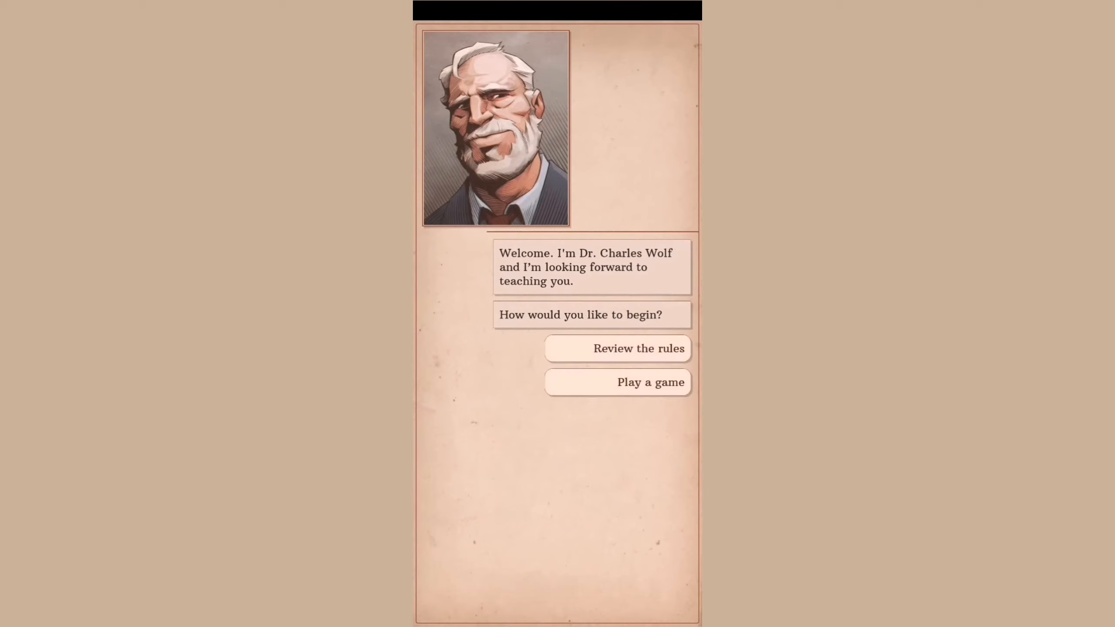
click(637, 349)
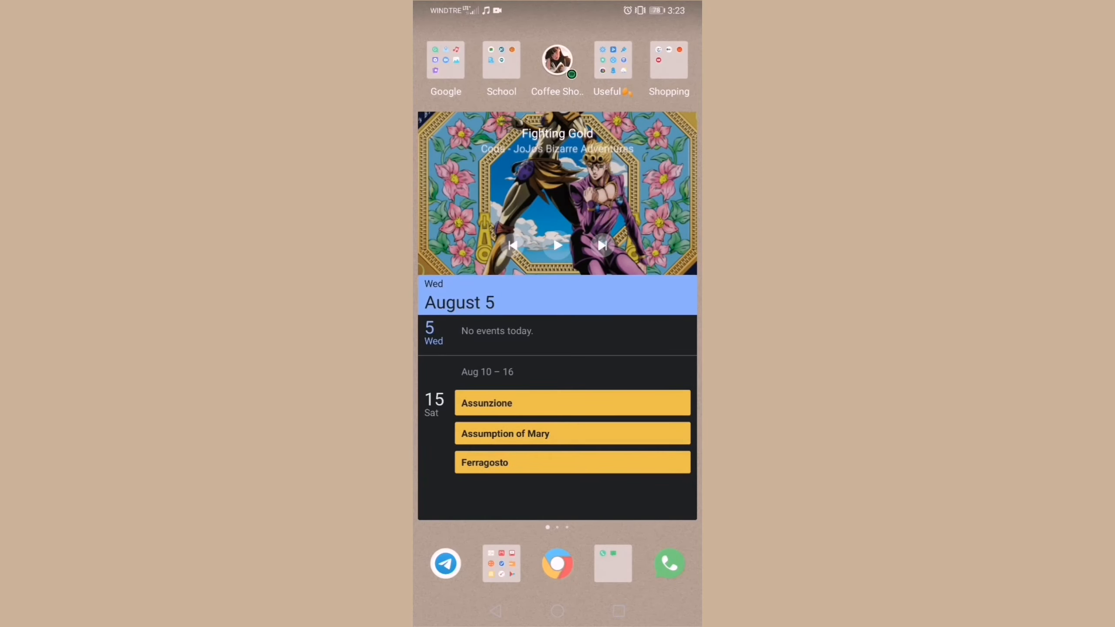
Step: Open the Useful folder from the widget page and swipe through its pages
click(446, 59)
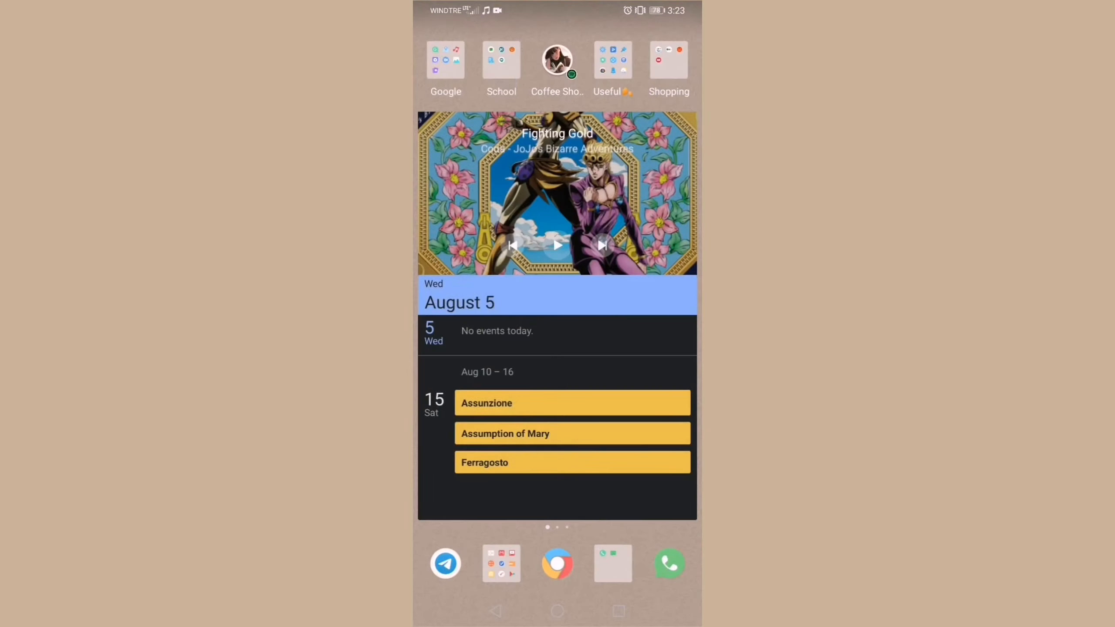
click(612, 60)
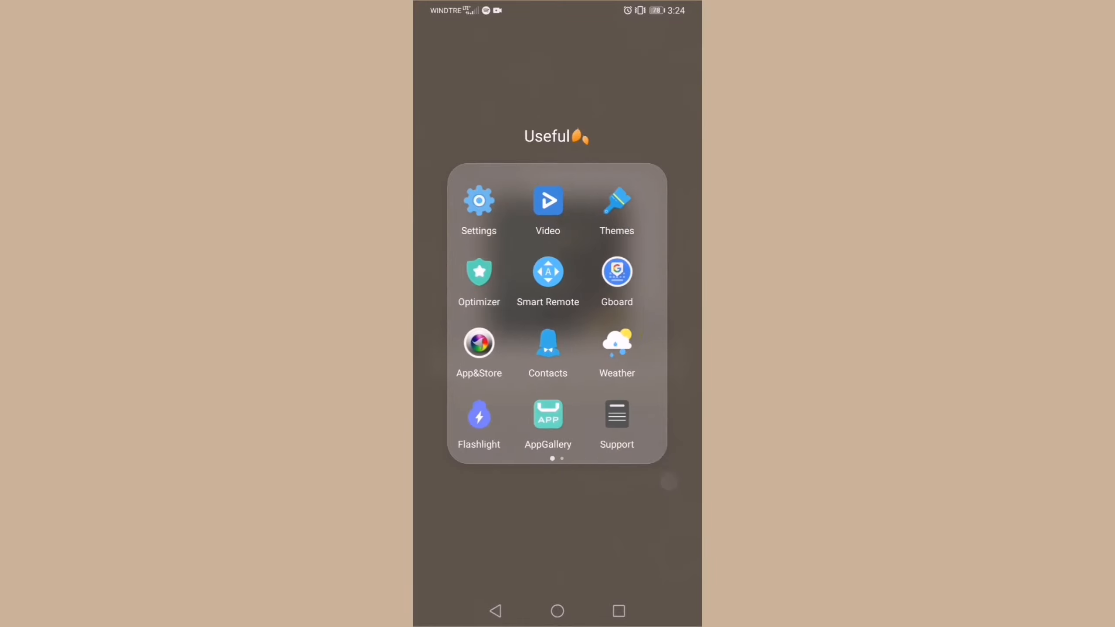
scroll(left, 3)
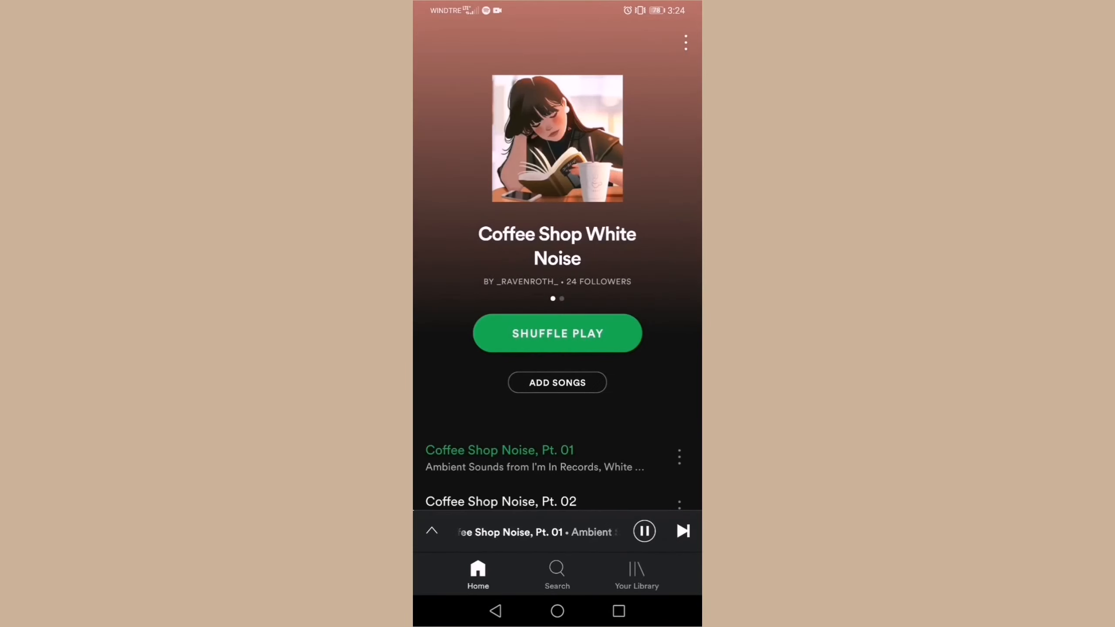
Step: Scroll the Coffee Shop White Noise playlist, go home, and swipe to the first page
scroll(up, 3)
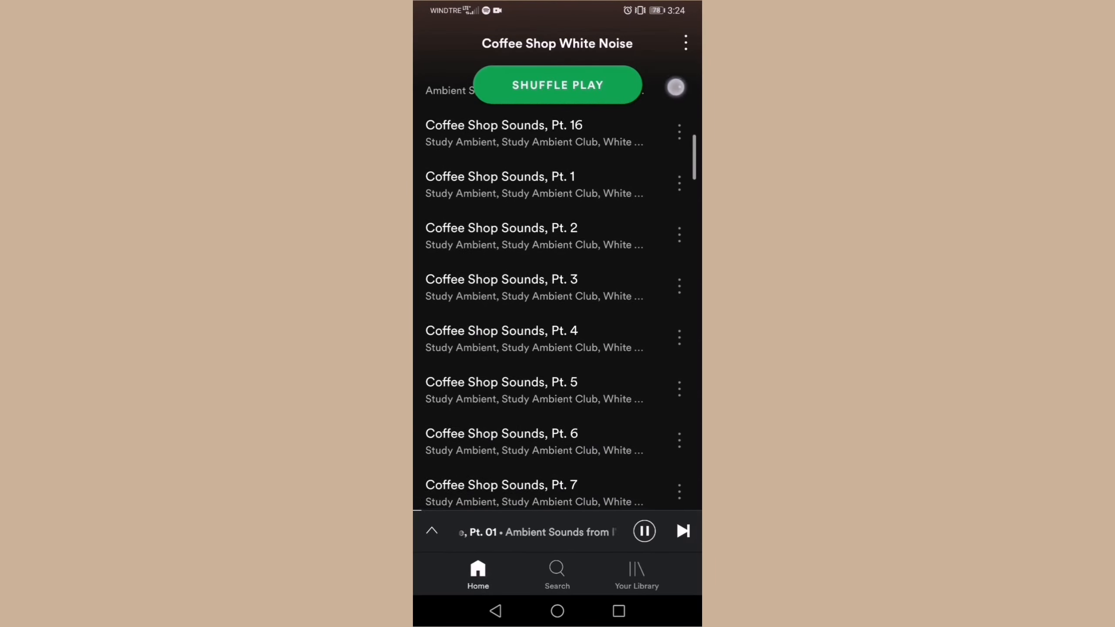
scroll(up, 3)
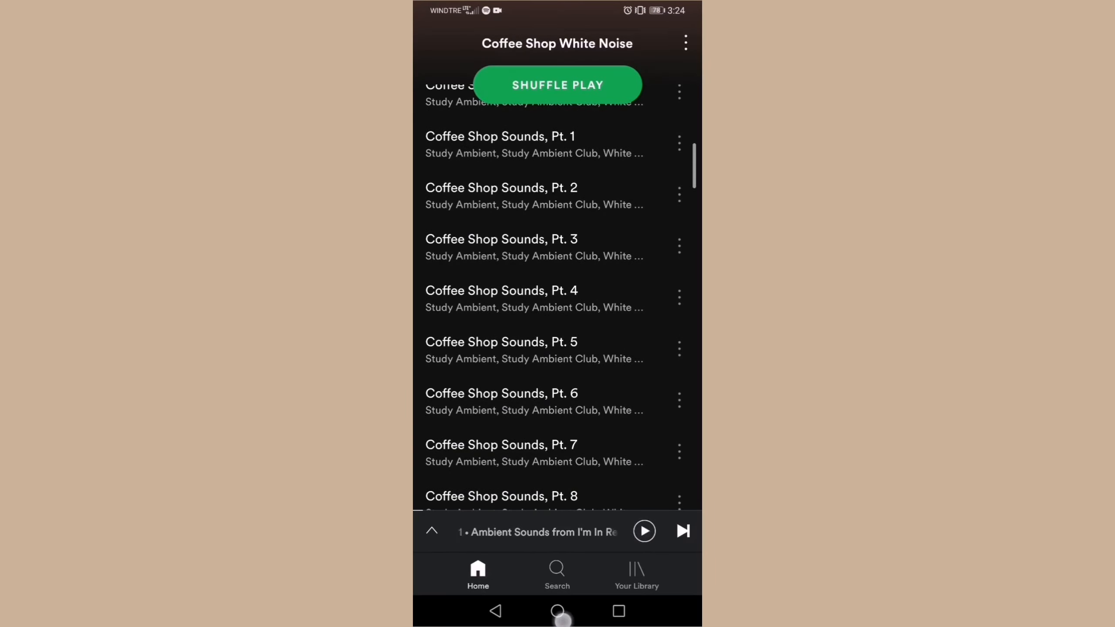
click(556, 611)
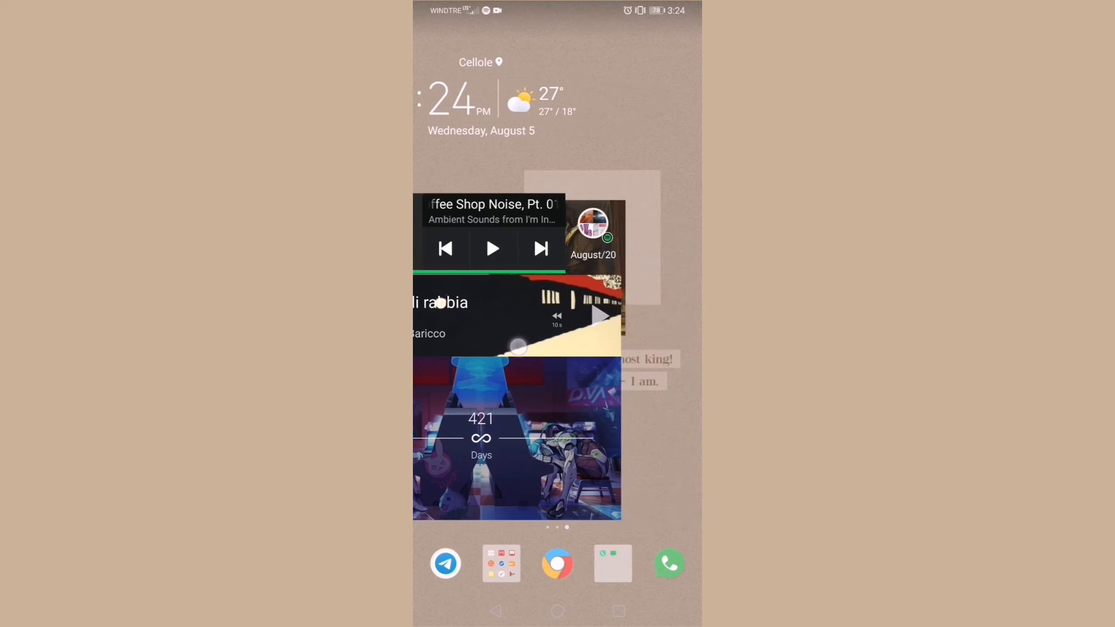
scroll(left, 3)
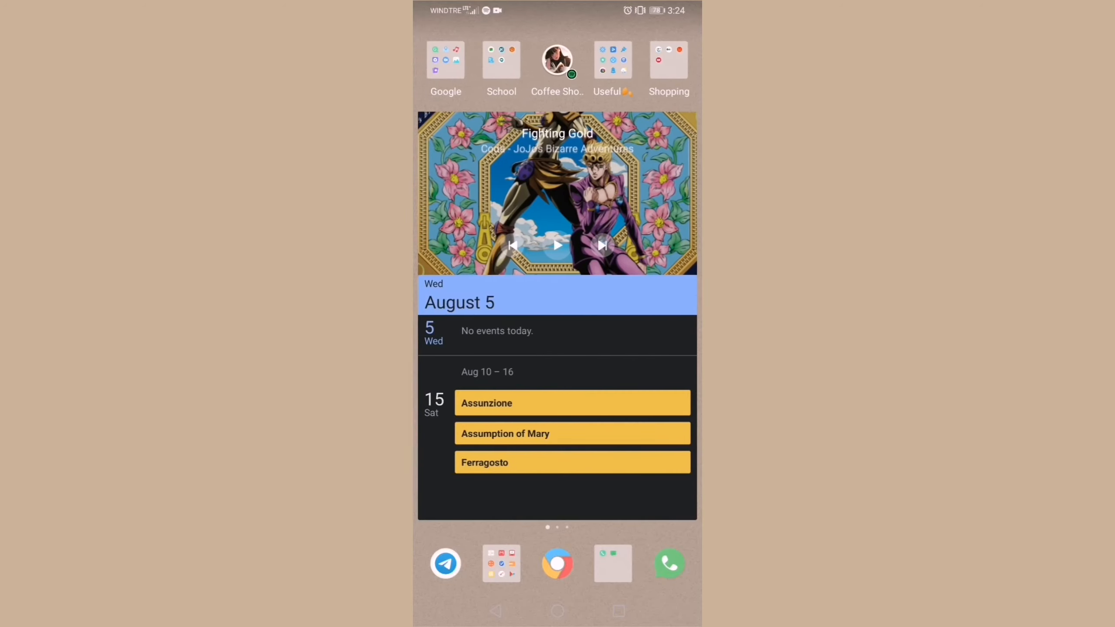